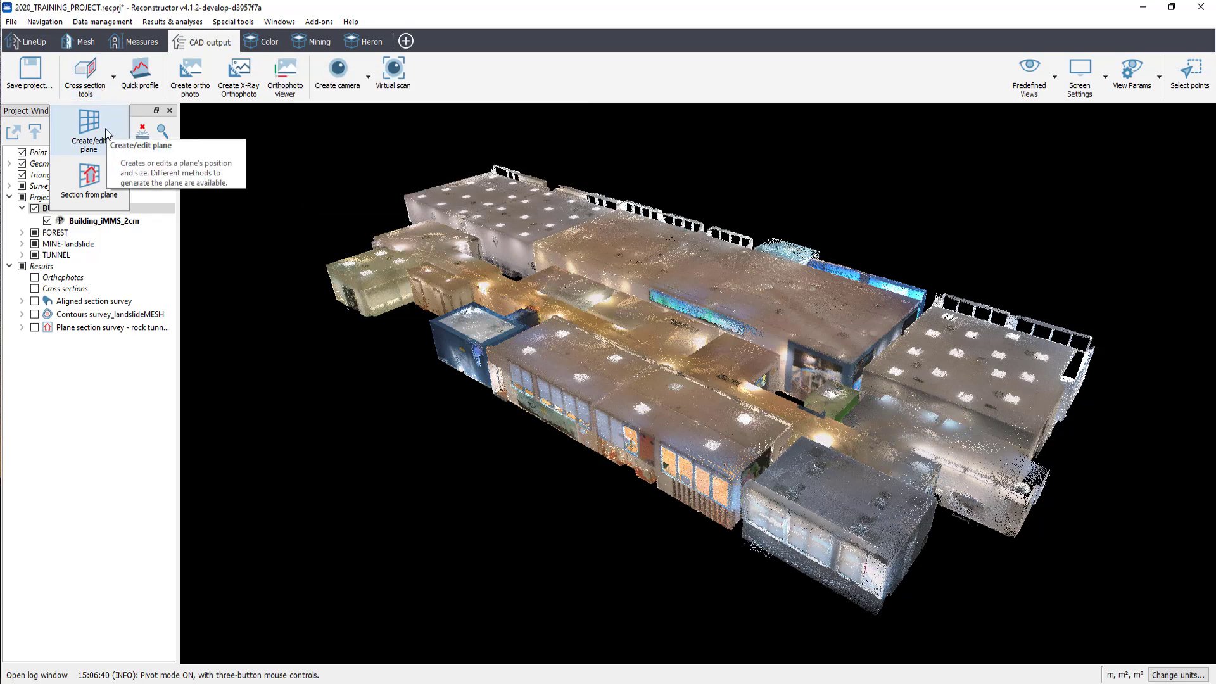
- Create a new plane with the Create/edit plane tool and rename it 'Building - Horizontal Plane'
click(89, 131)
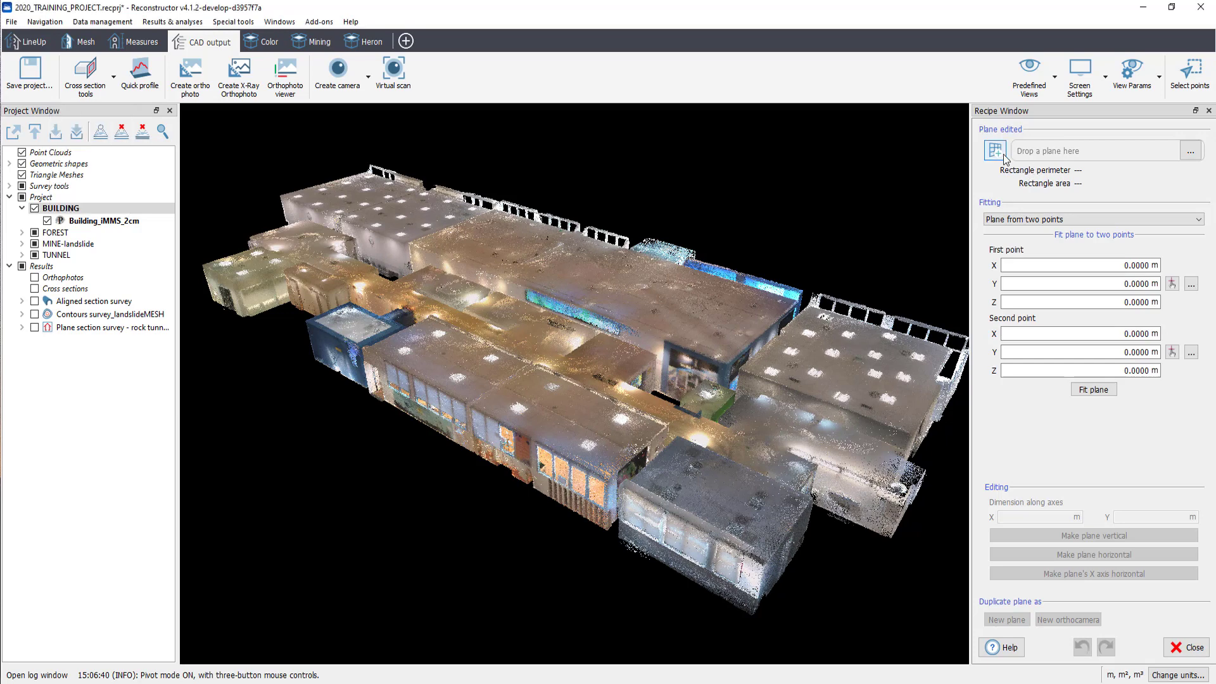
click(995, 151)
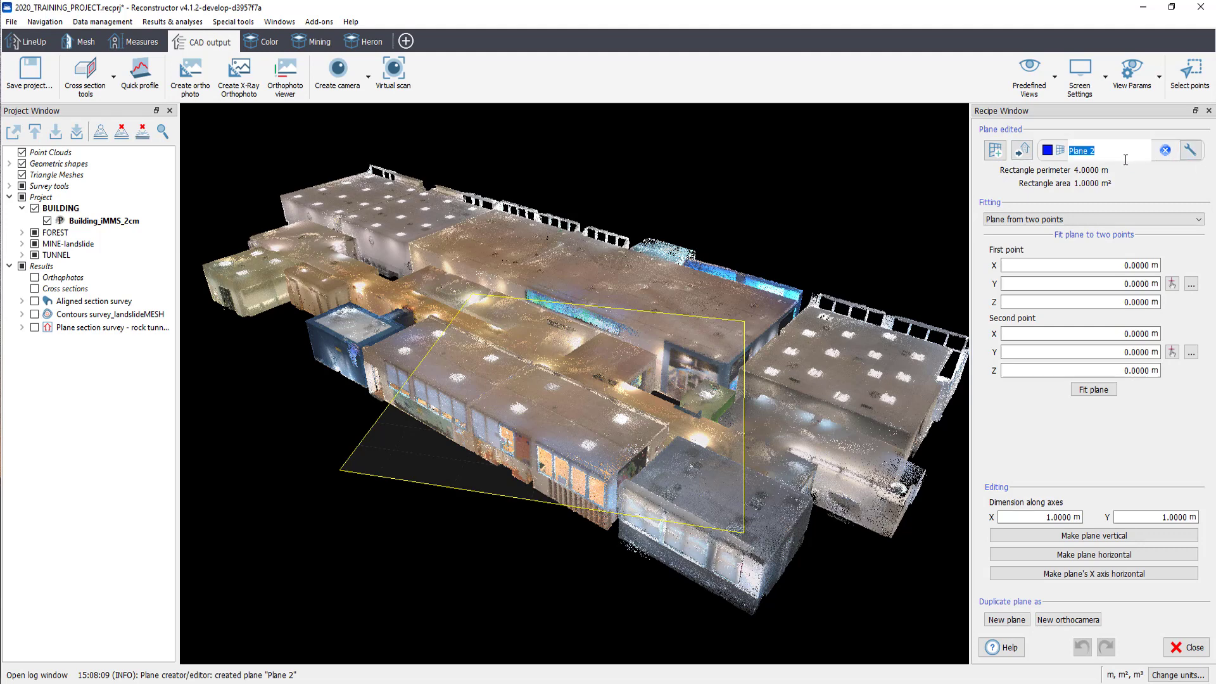
text(Buil)
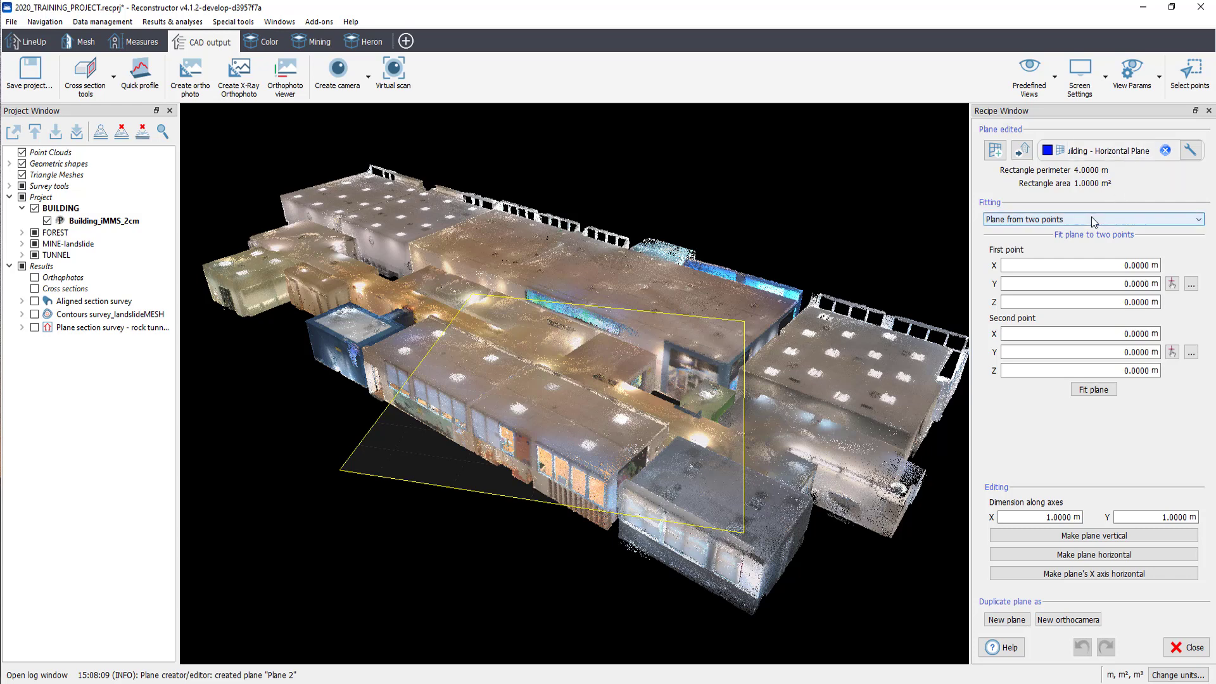
- Set the plane's fitting method to 'Plane from video selection'
click(1092, 219)
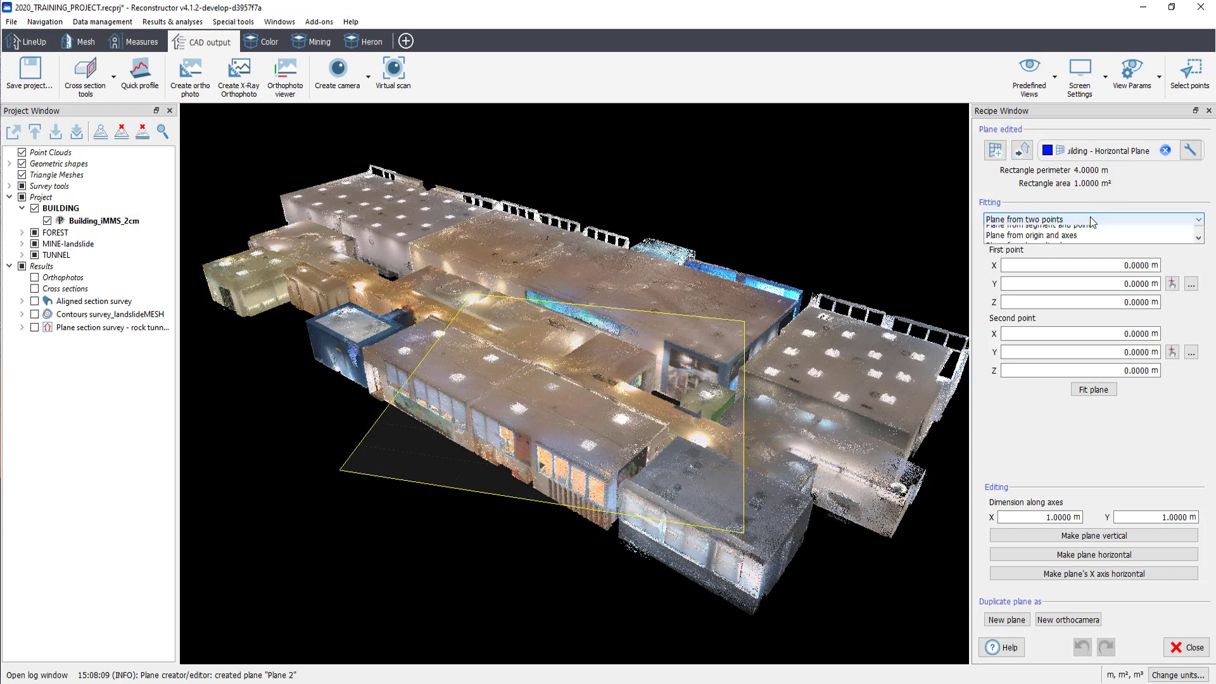
click(1090, 220)
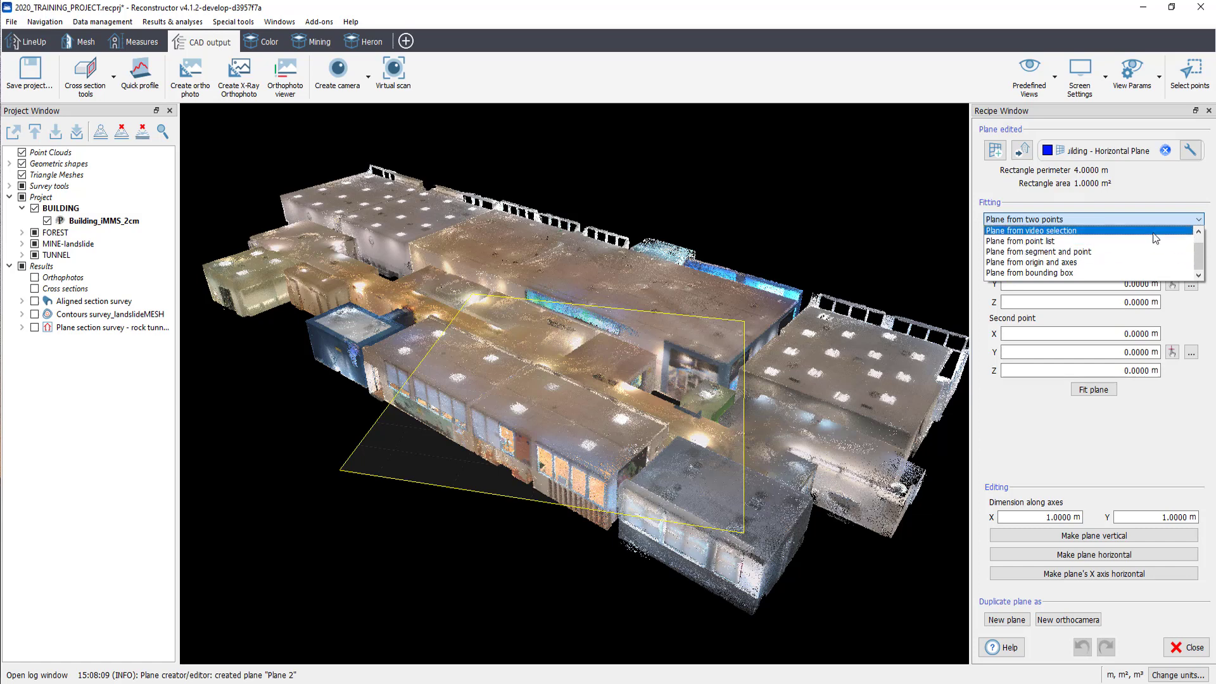
click(1033, 231)
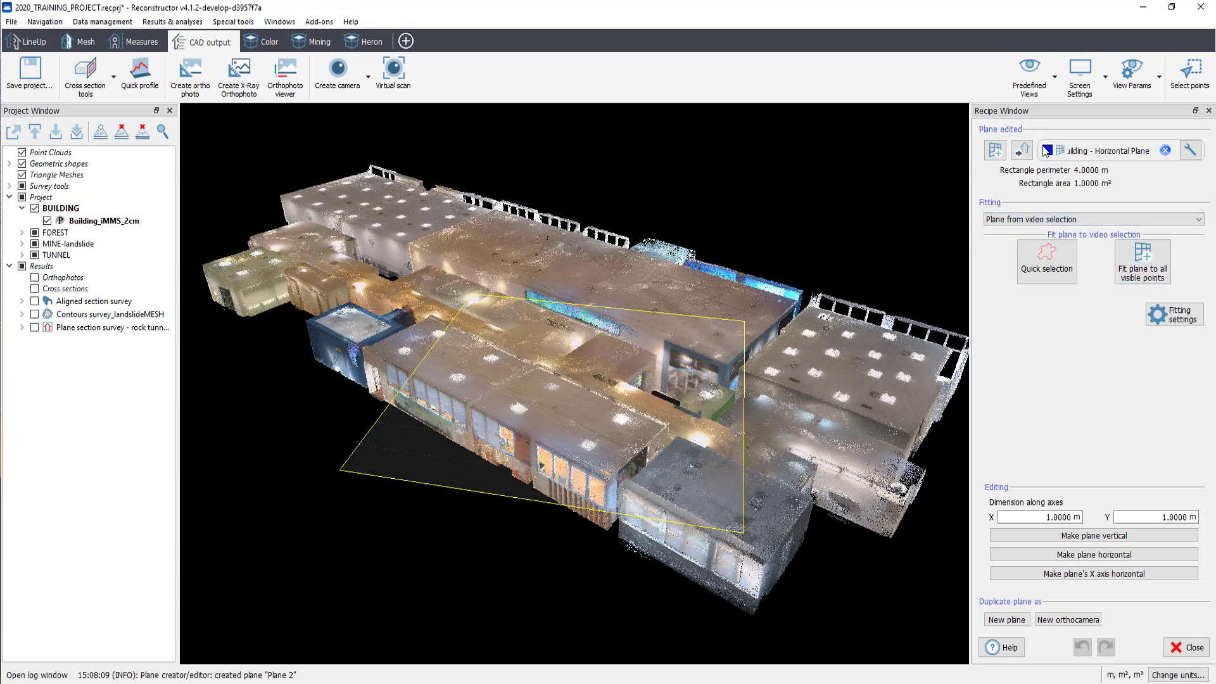
click(1029, 73)
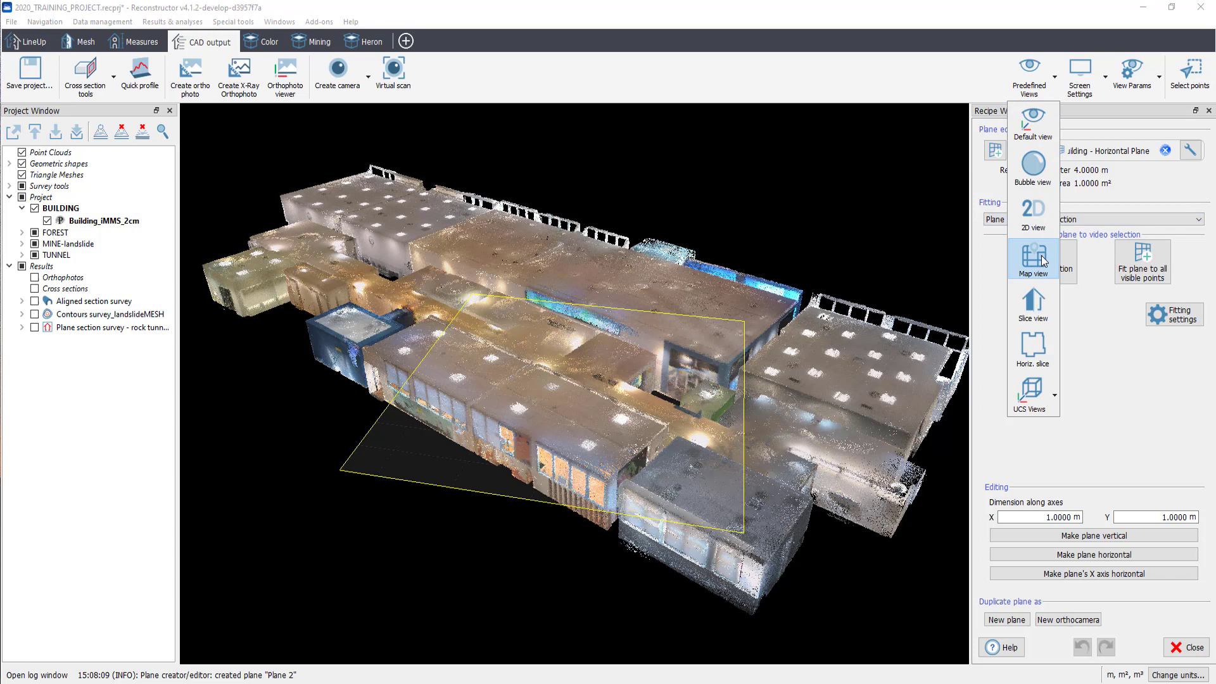
- From the Map view, lasso a floor patch of about 184.6 m² to fit the plane
click(1032, 256)
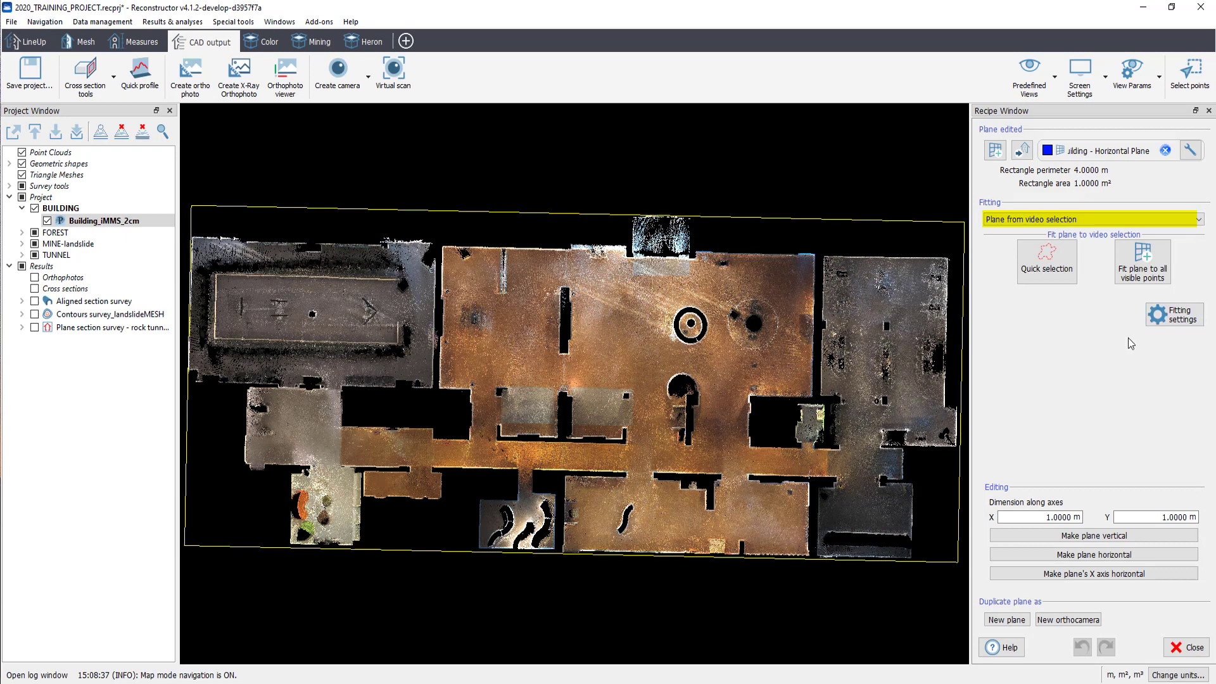
click(1047, 260)
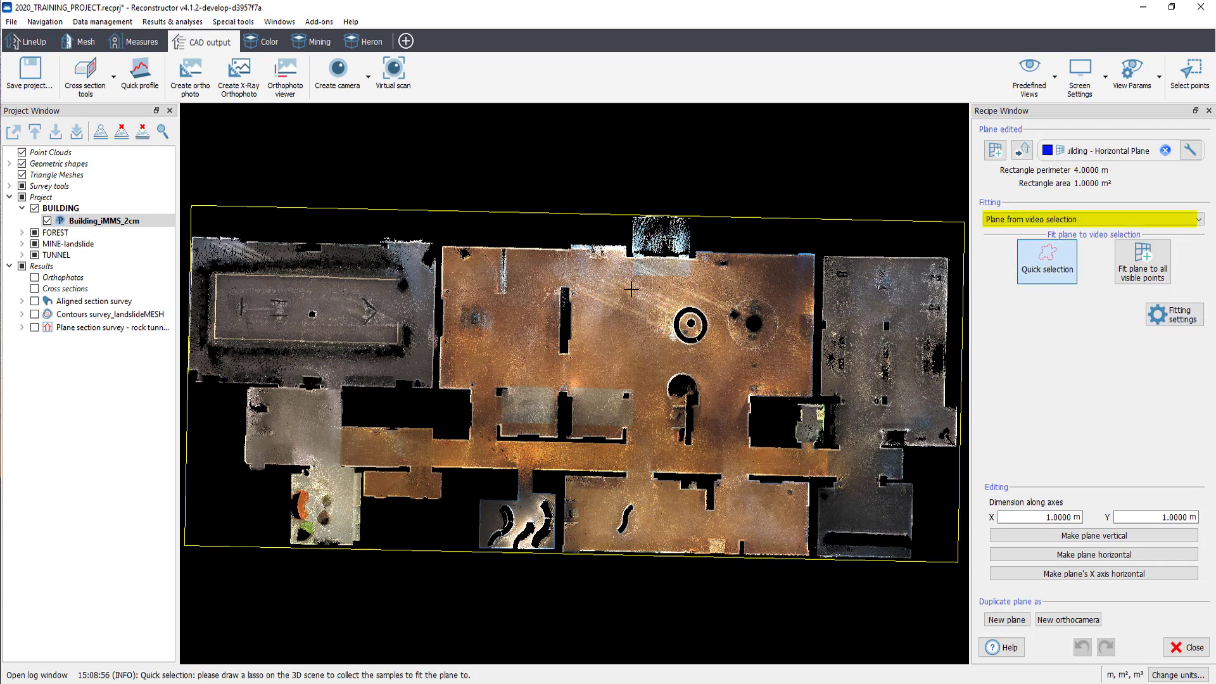
drag(632, 289, 702, 450)
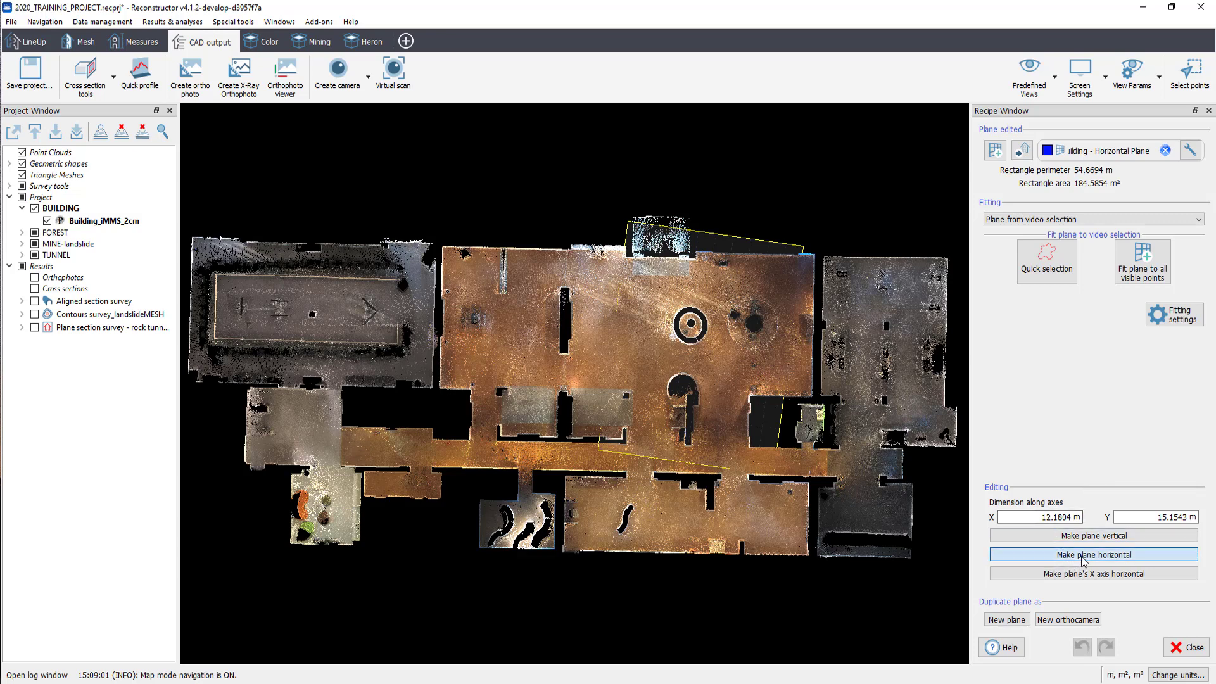
- Make the plane horizontal and size it 30 m in X by 60 m in Y
click(1092, 553)
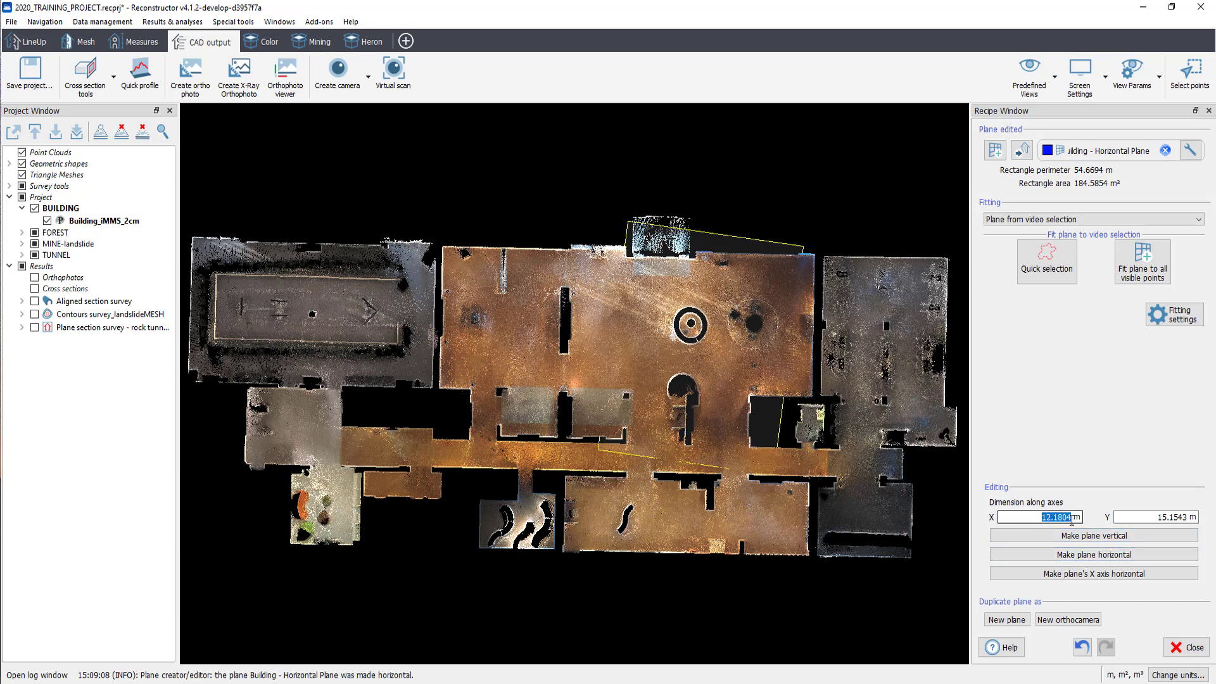
text(30.0000 m)
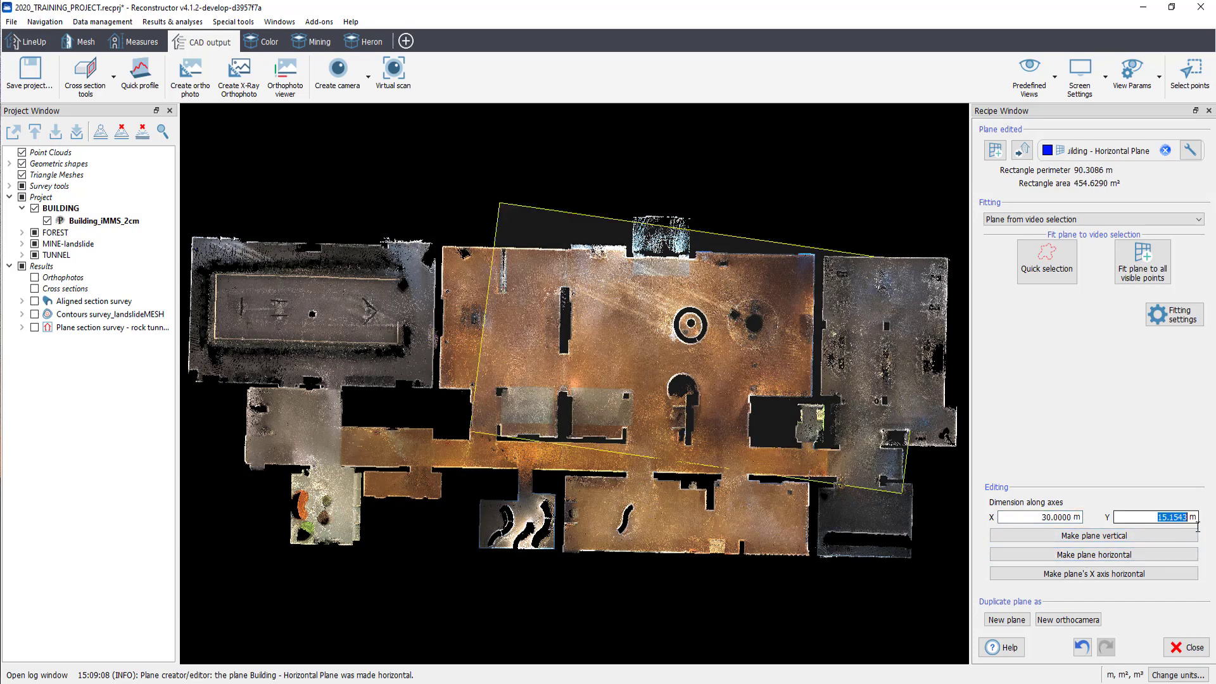
text(60.0000 m)
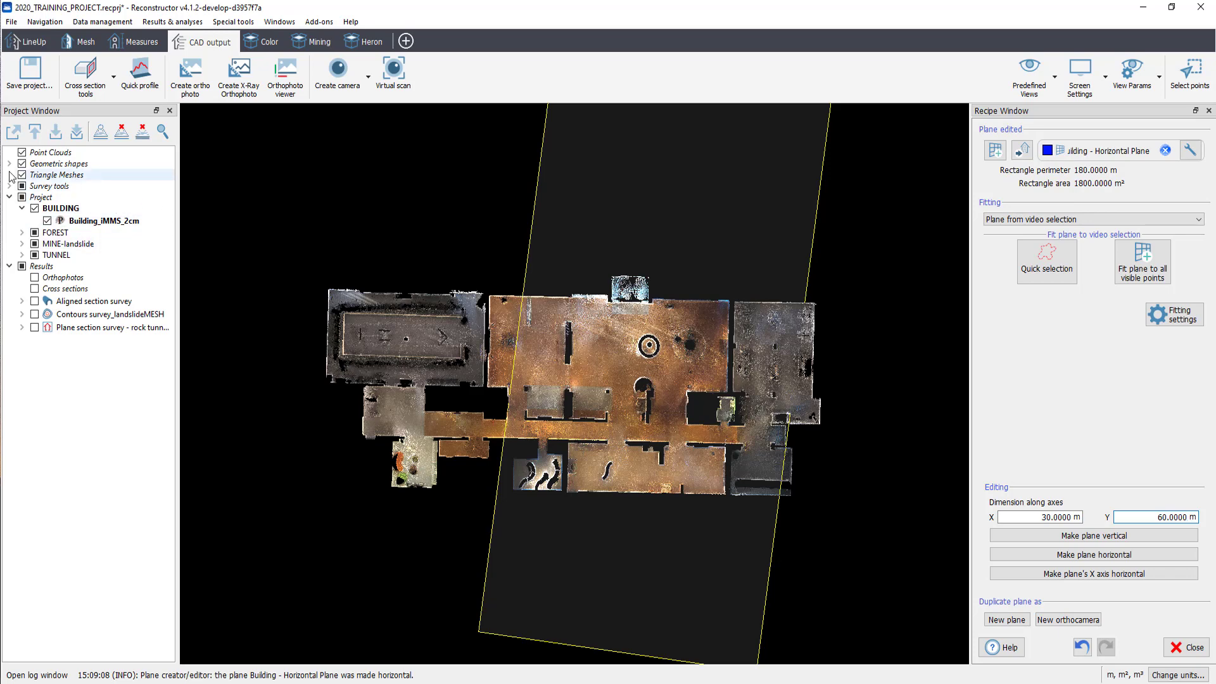
- Rotate the plane about its Z axis in small steps until it matches the building outline
click(9, 164)
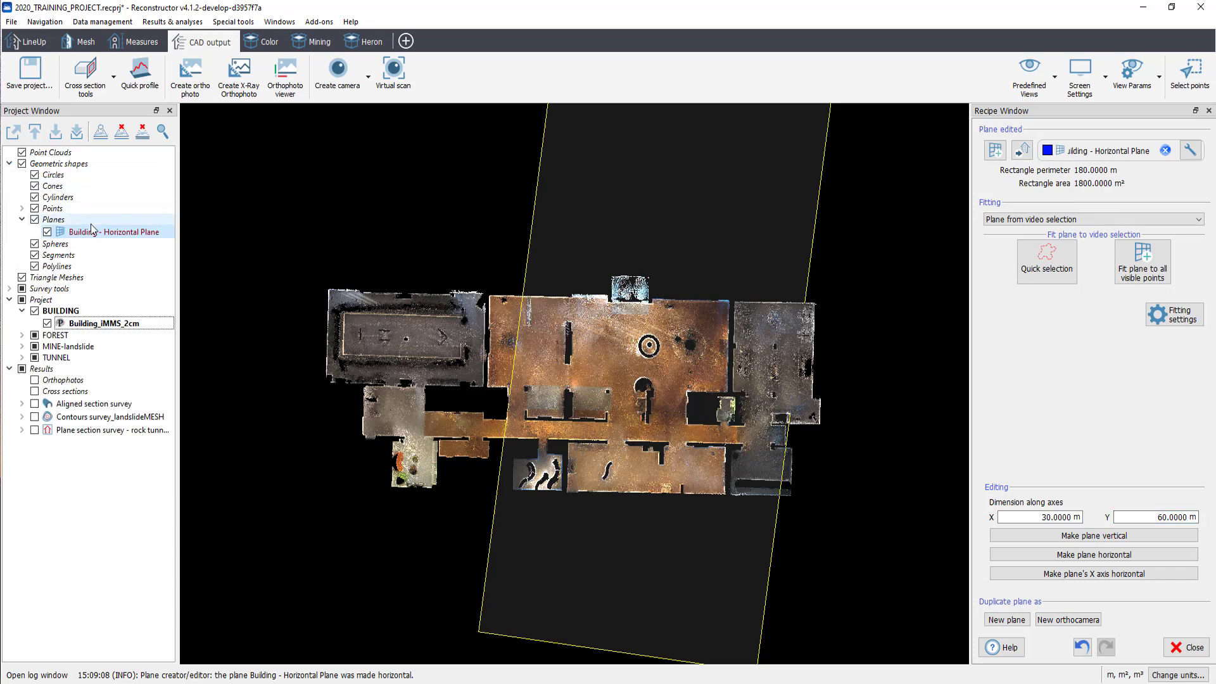
right_click(115, 231)
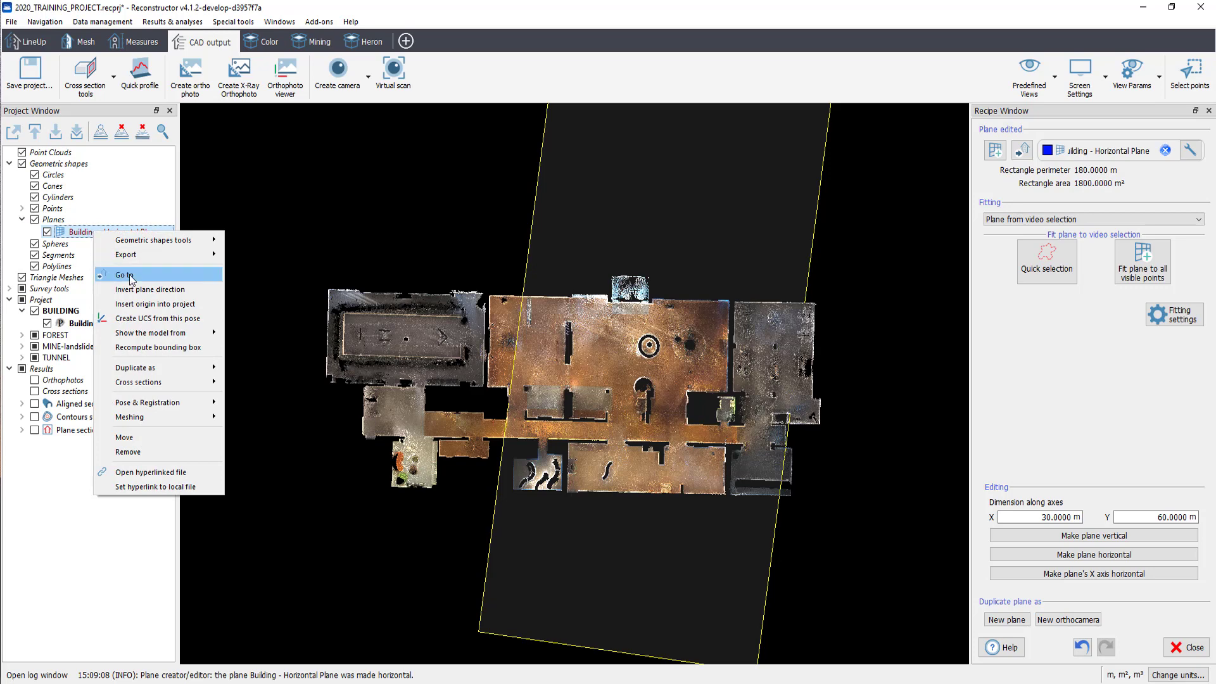
mouse_move(148, 402)
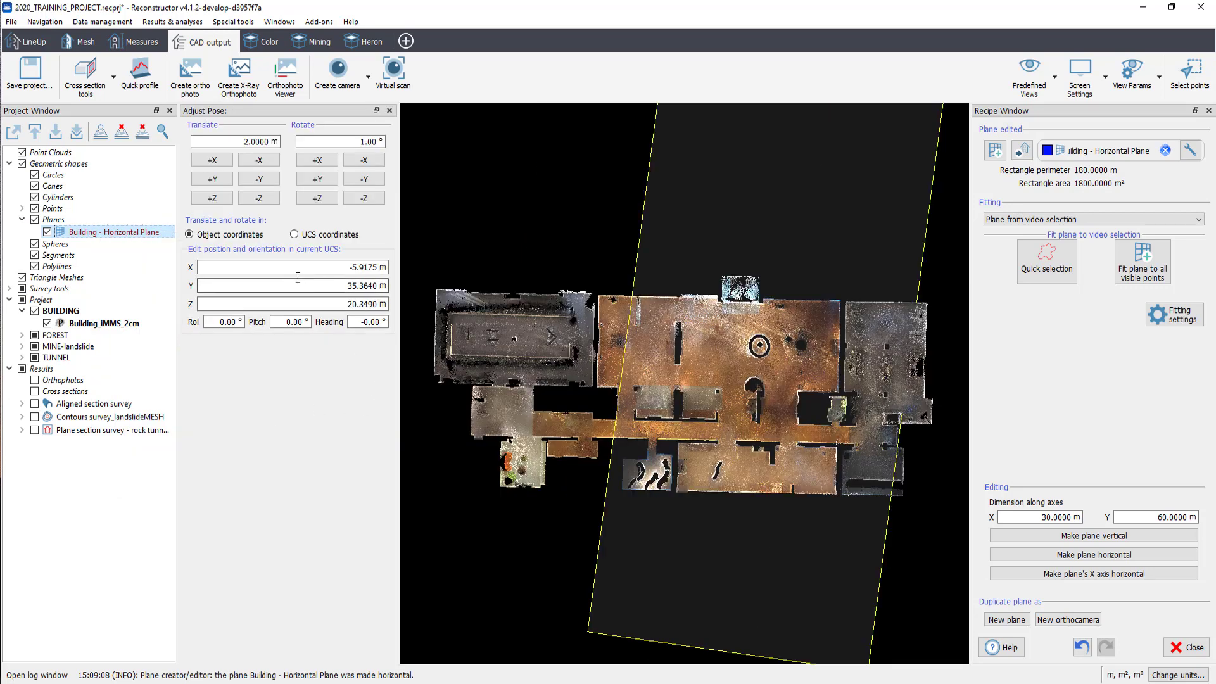
click(342, 142)
text(5)
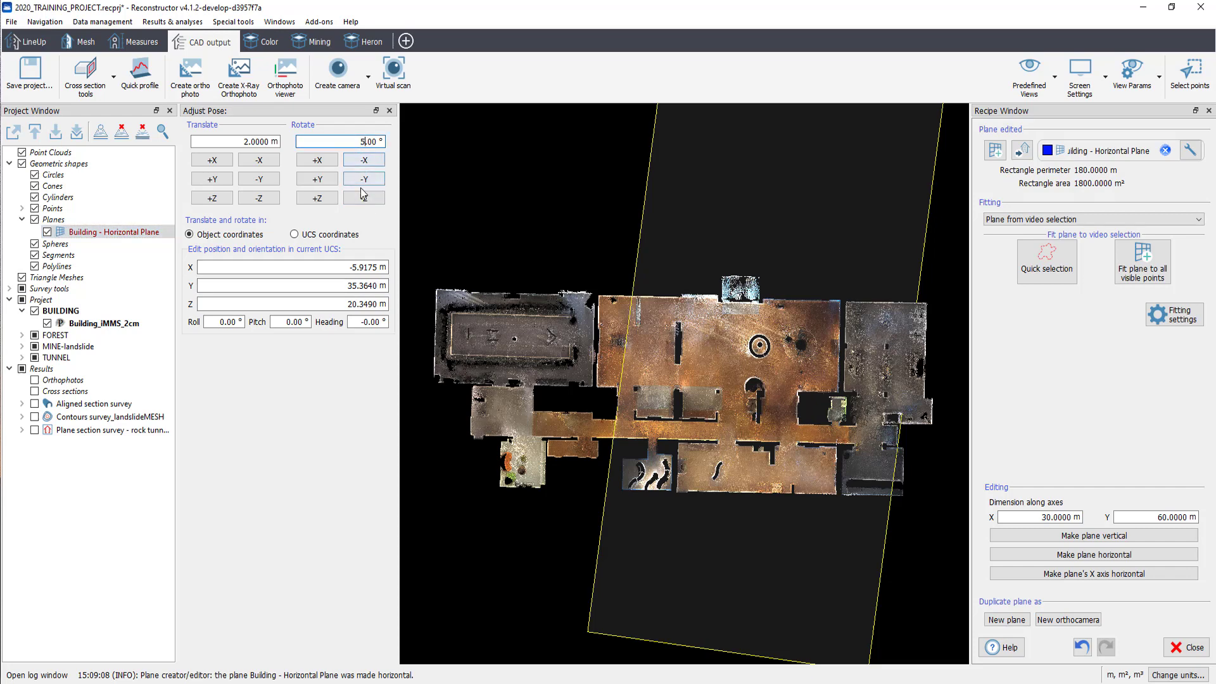
click(363, 197)
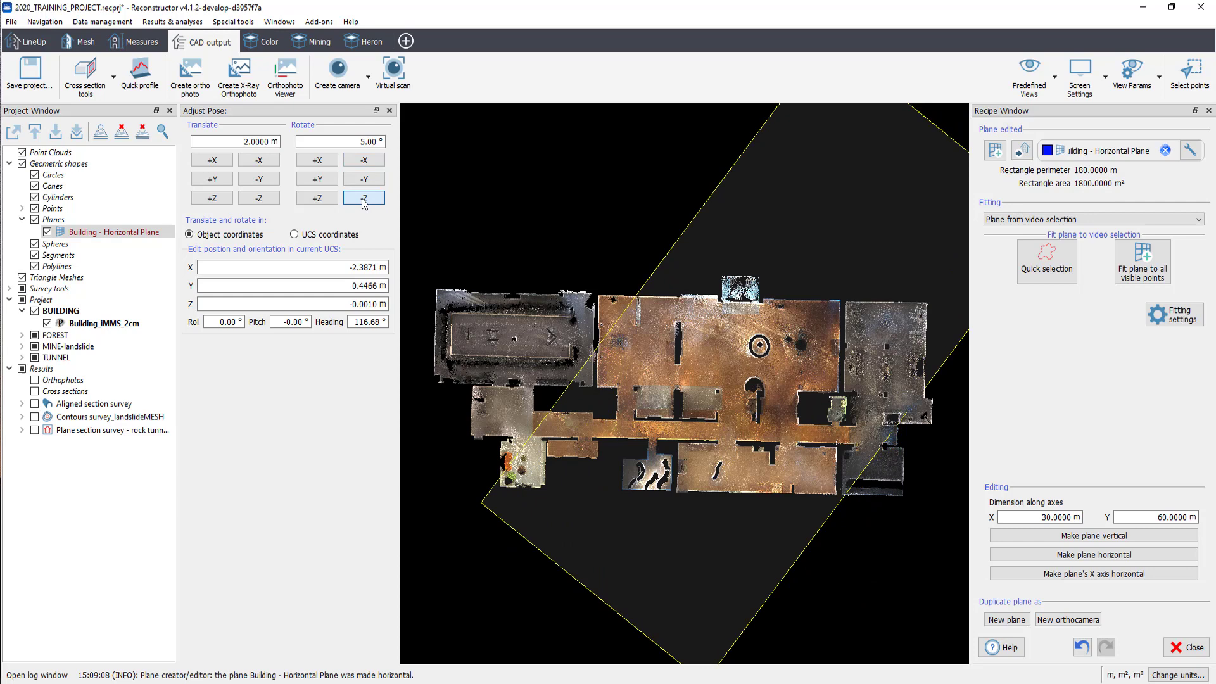
click(363, 197)
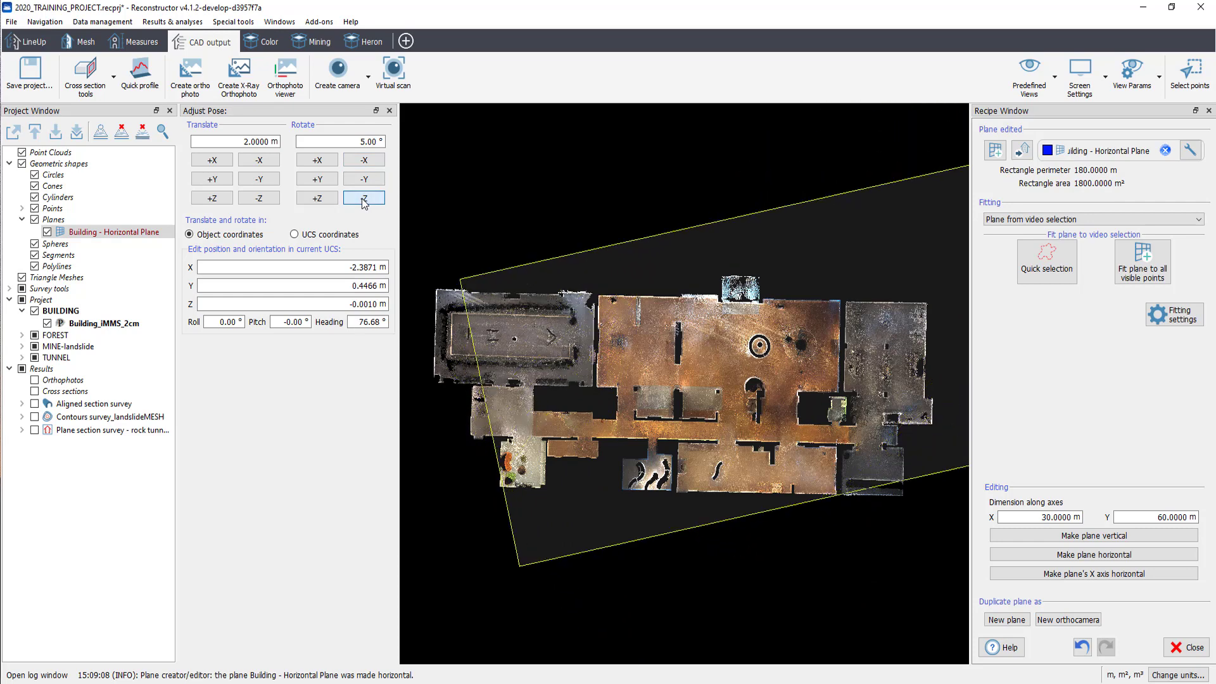
click(364, 197)
text(1)
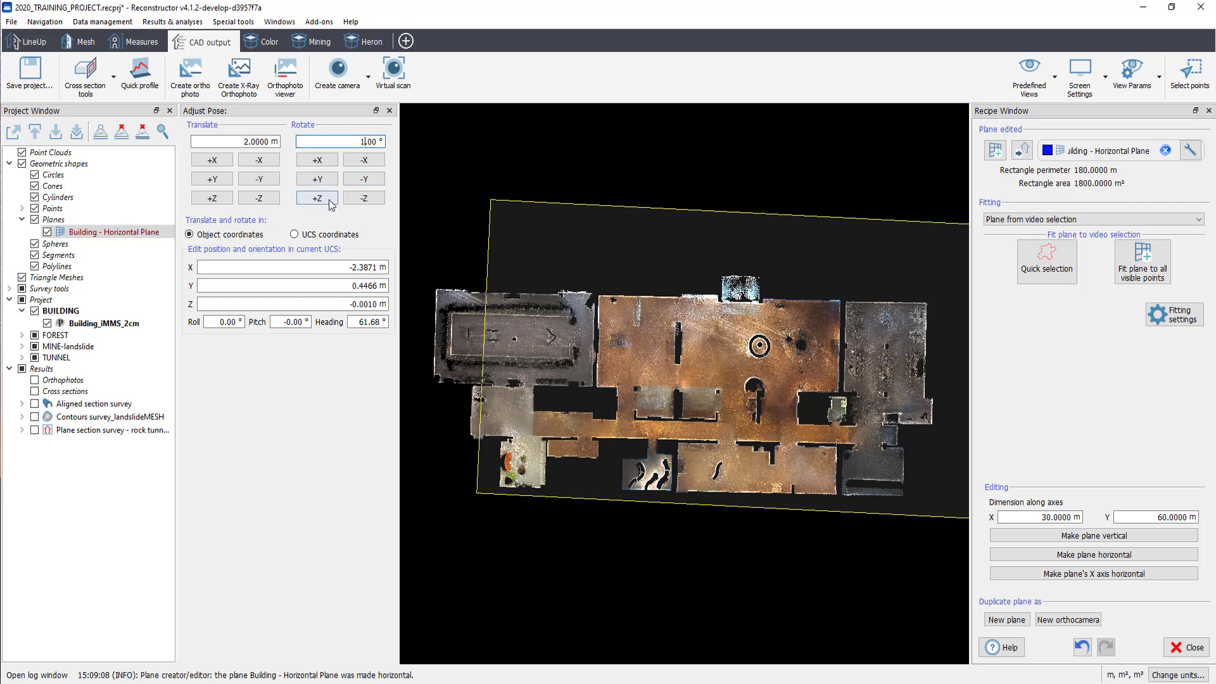
click(317, 197)
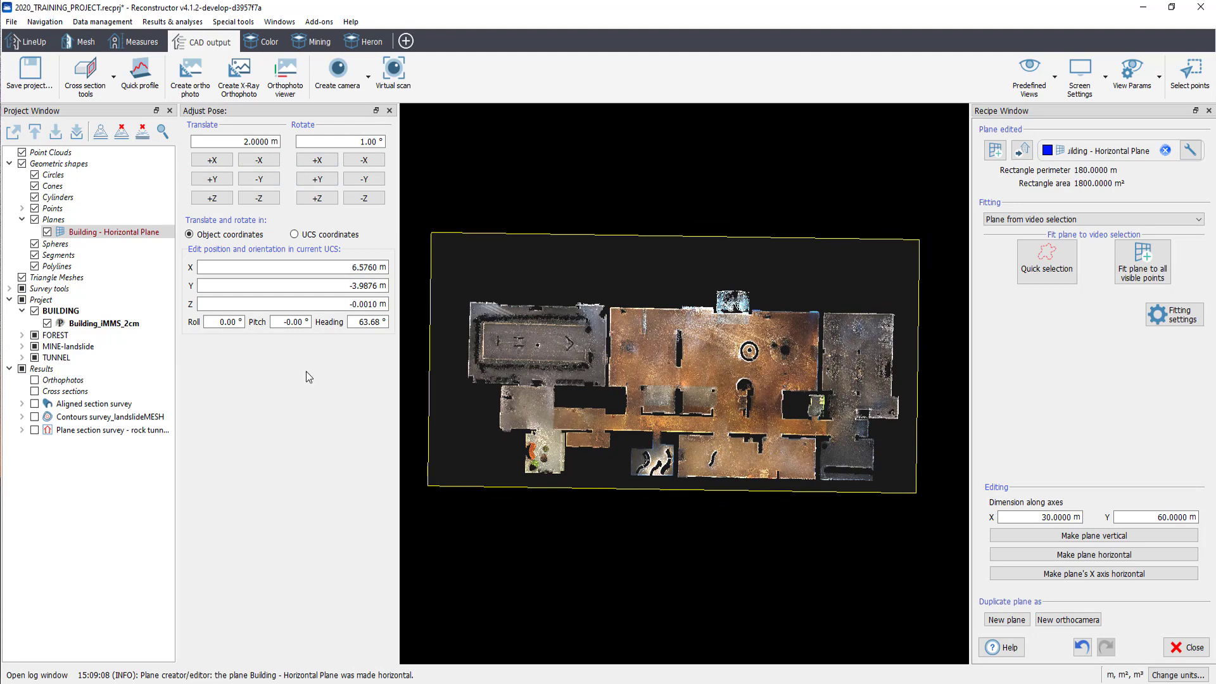
click(390, 110)
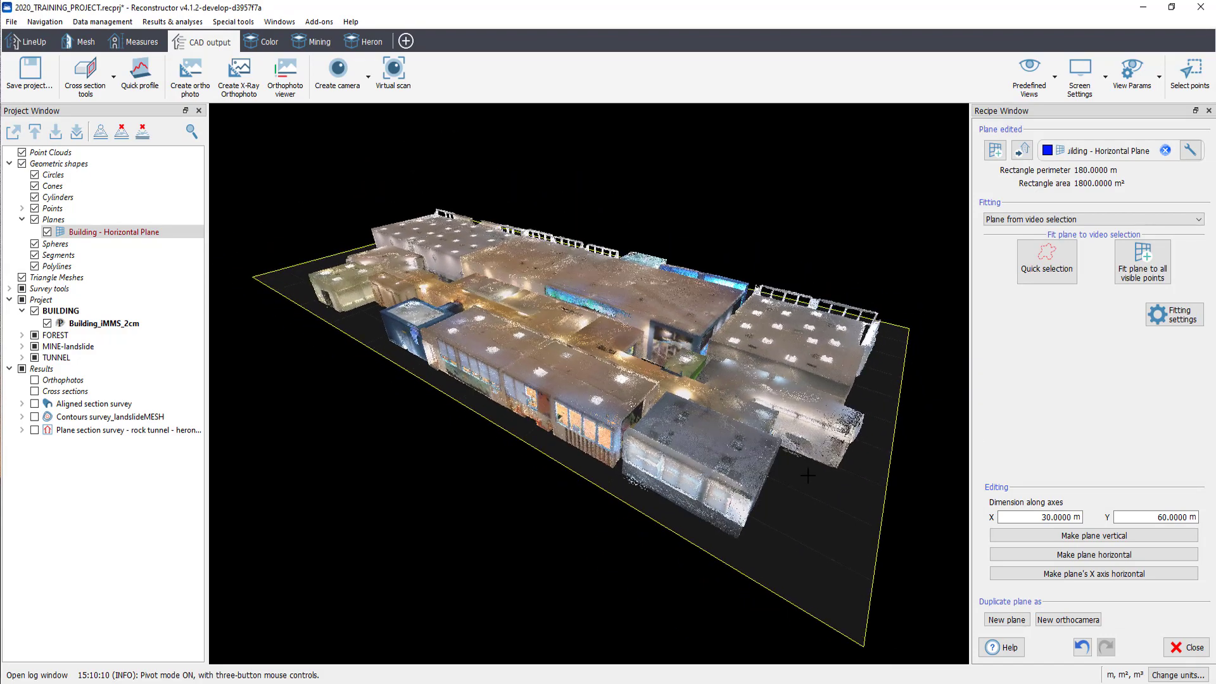
- Start a plane section survey using the building's horizontal plane
click(100, 131)
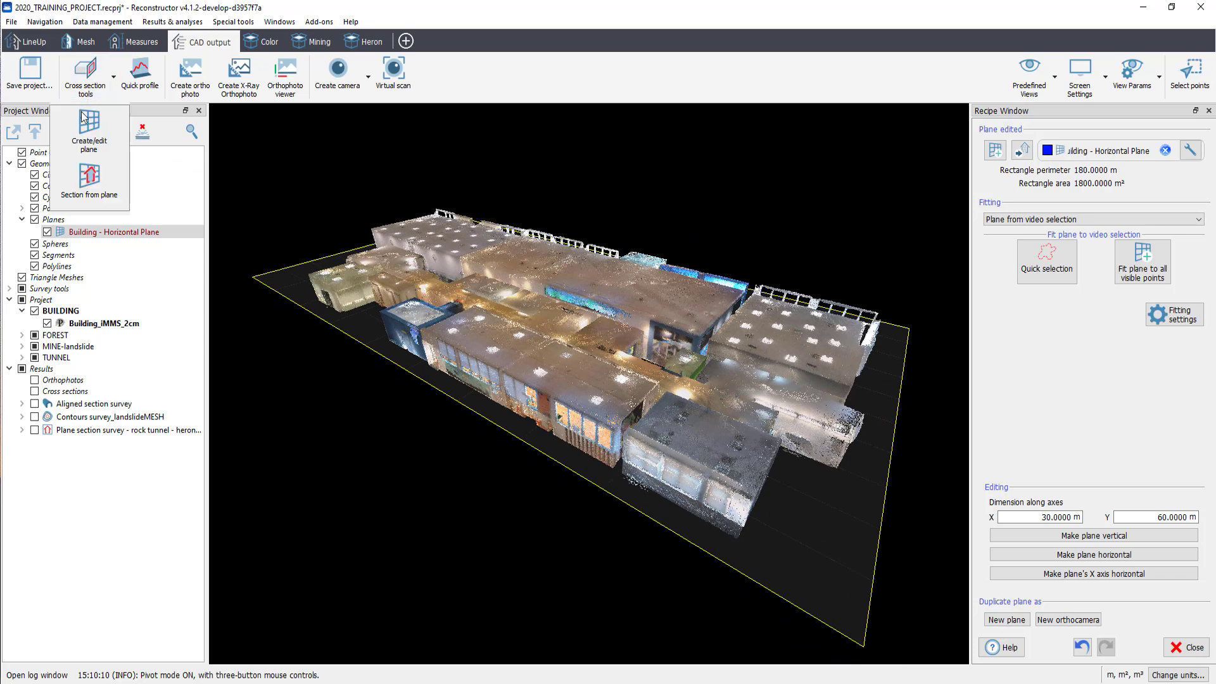
click(90, 174)
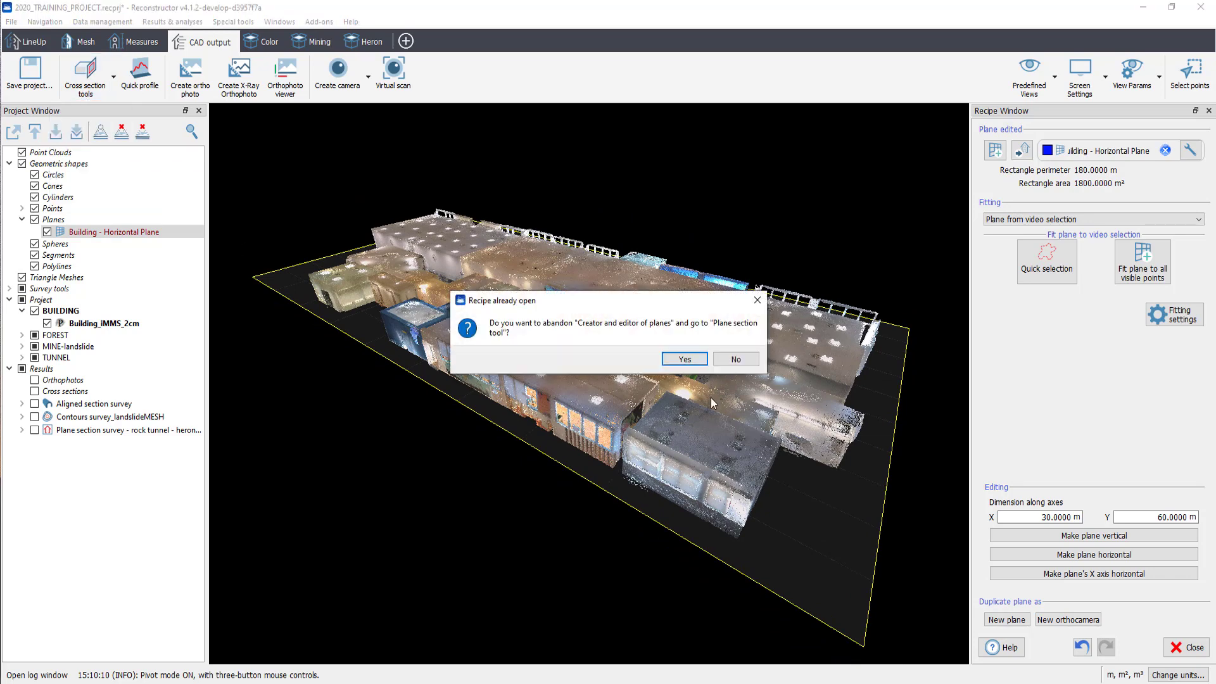
mouse_move(684, 359)
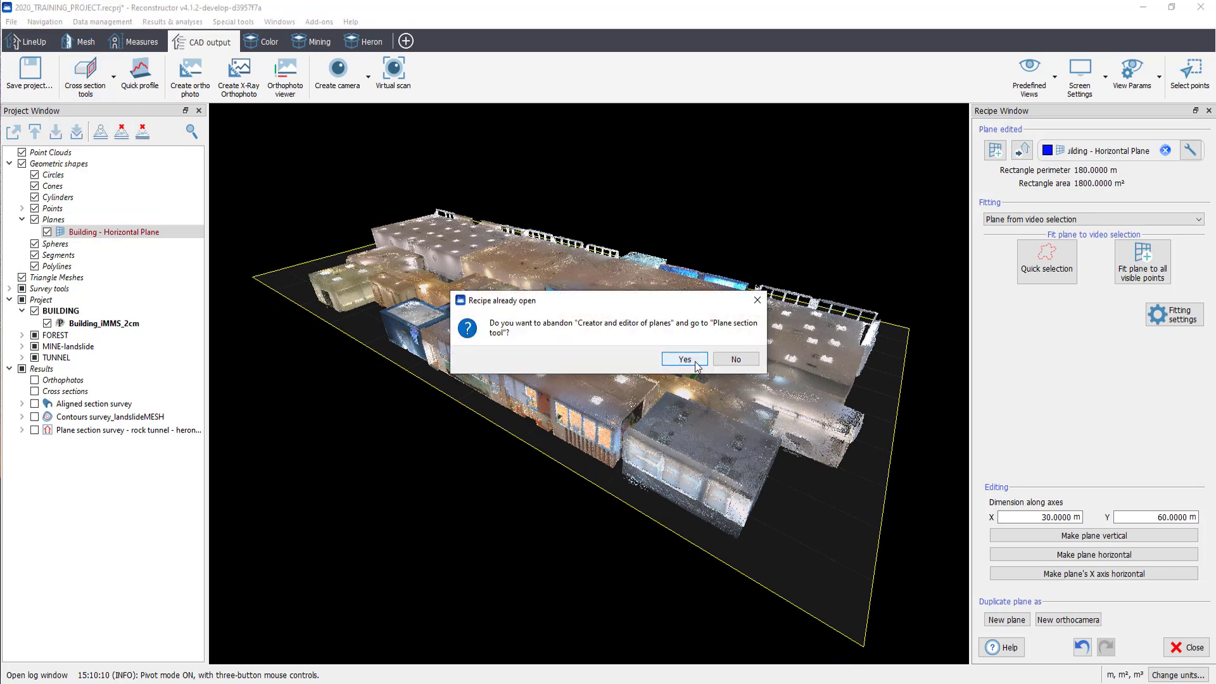
click(683, 359)
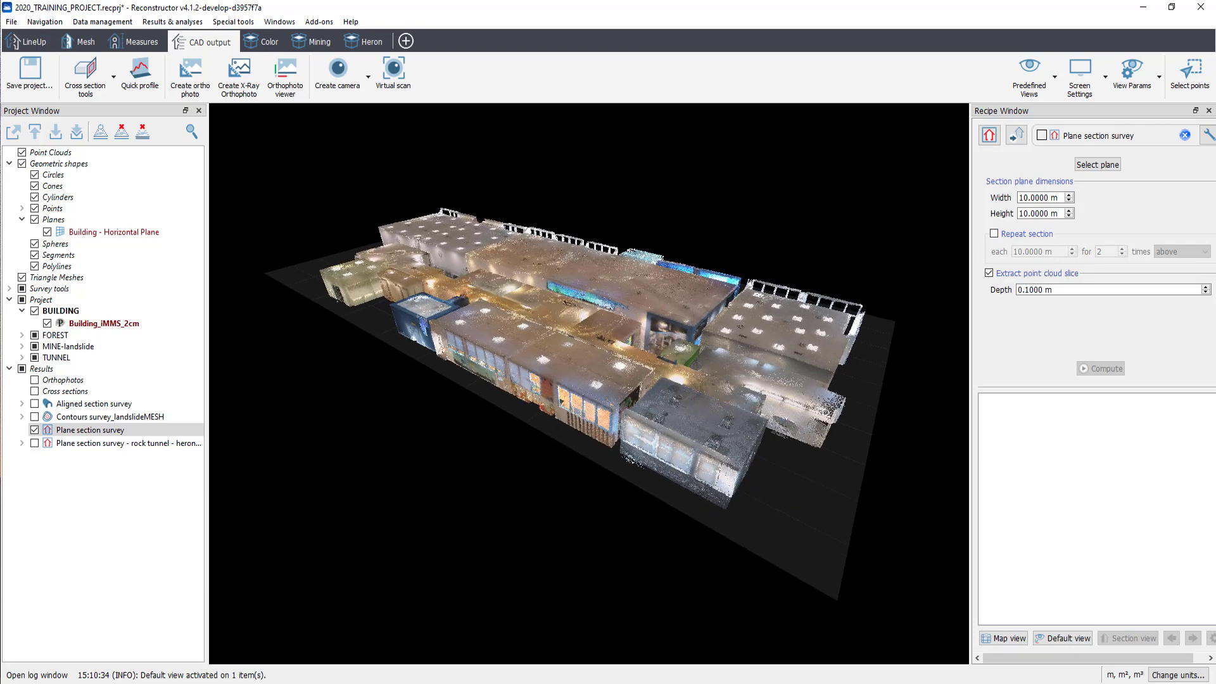
click(1097, 165)
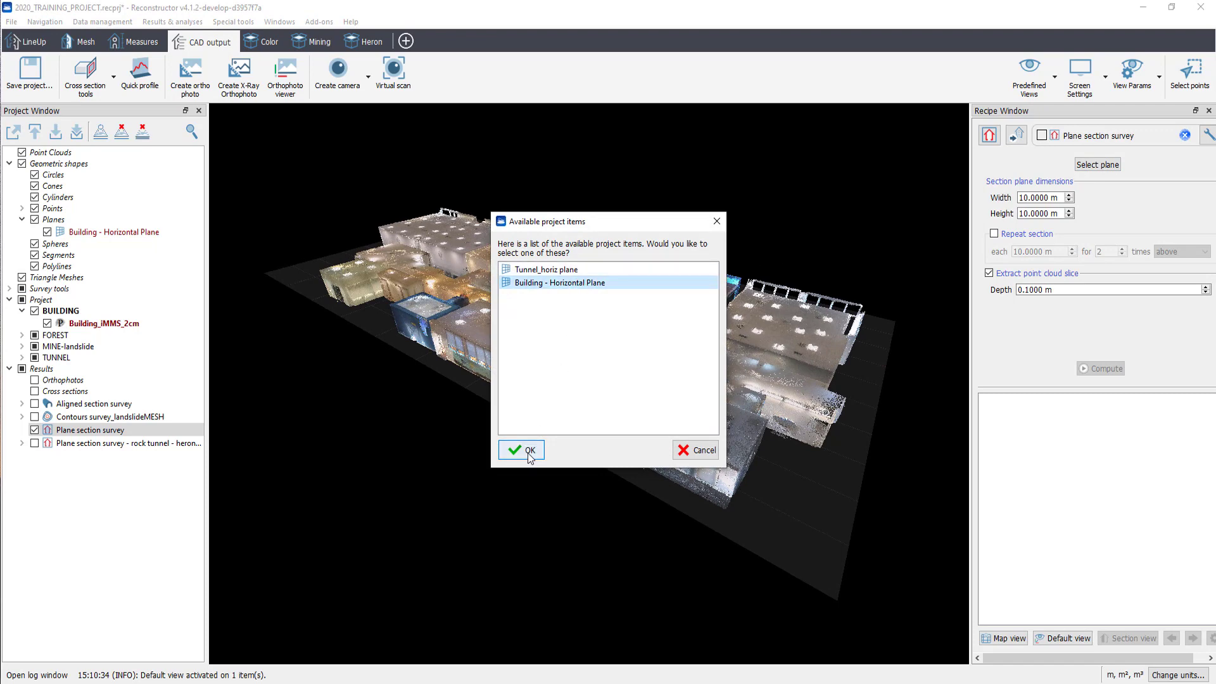
click(522, 450)
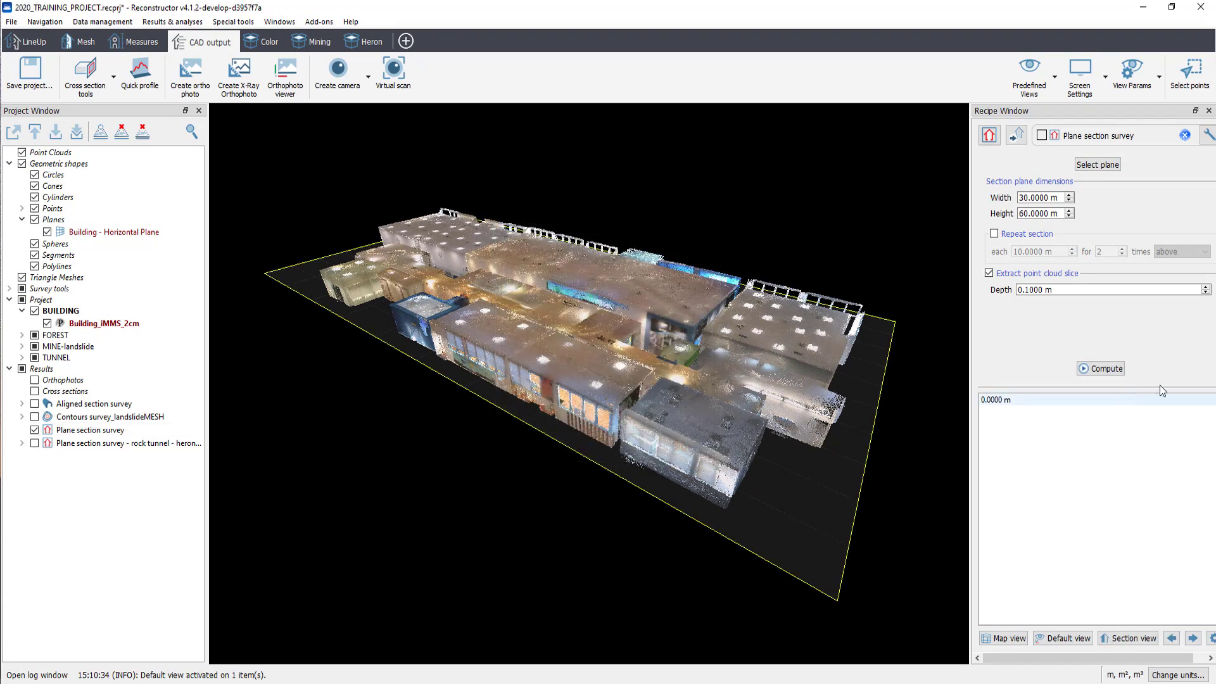
click(1044, 198)
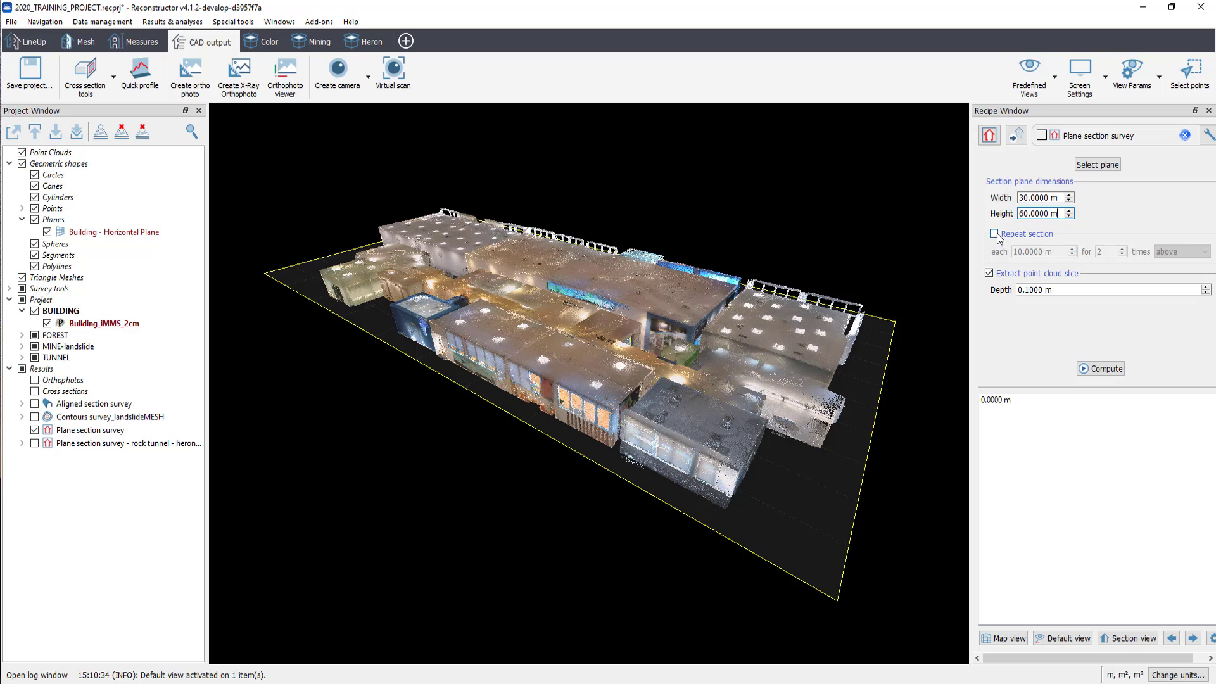
- Repeat the section every 1.0000 m, four times, in the 'above' direction
click(990, 234)
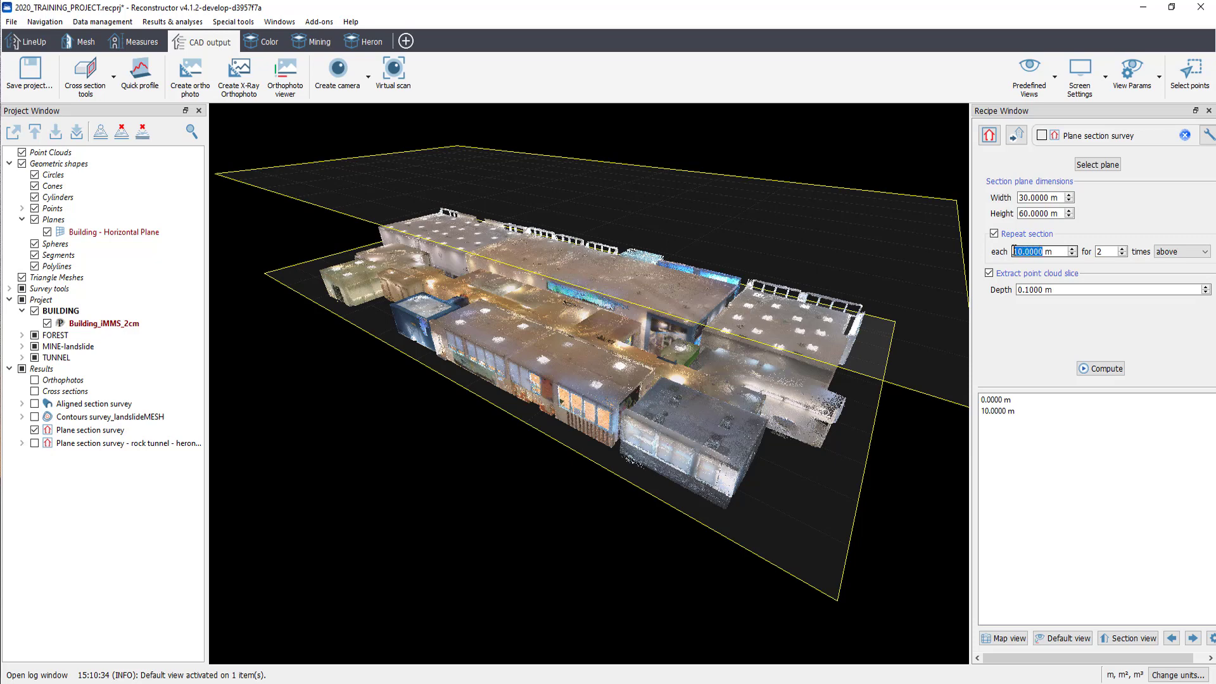
text(1.0000)
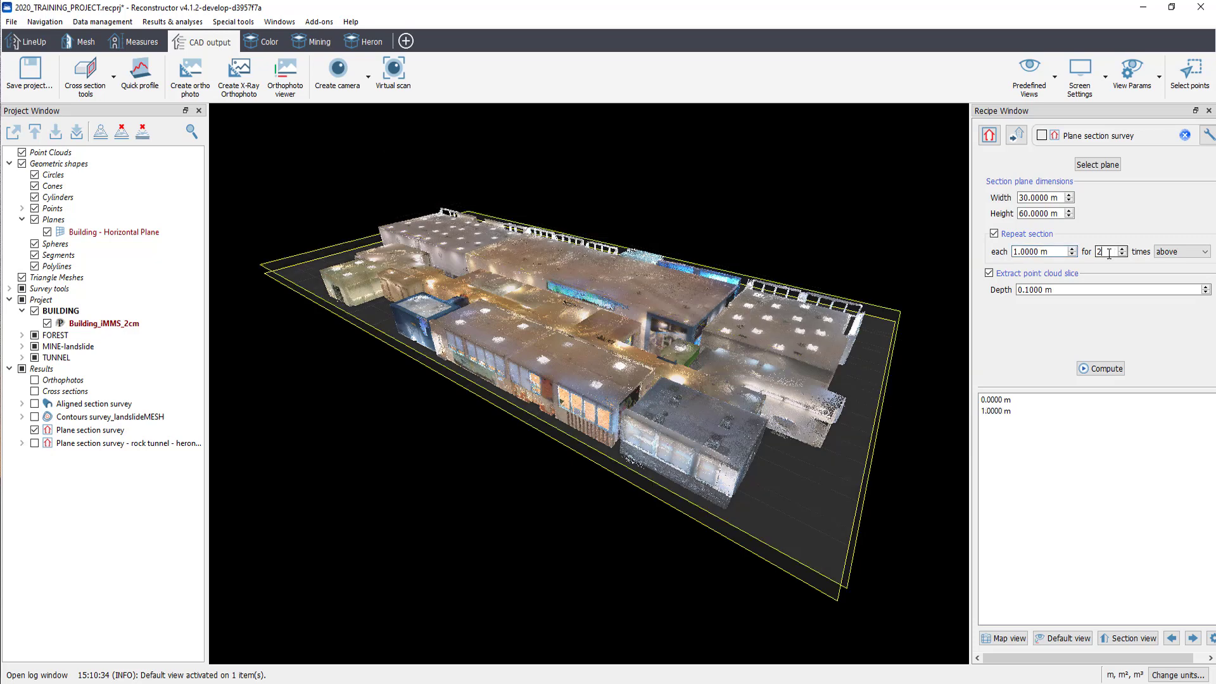
click(1205, 252)
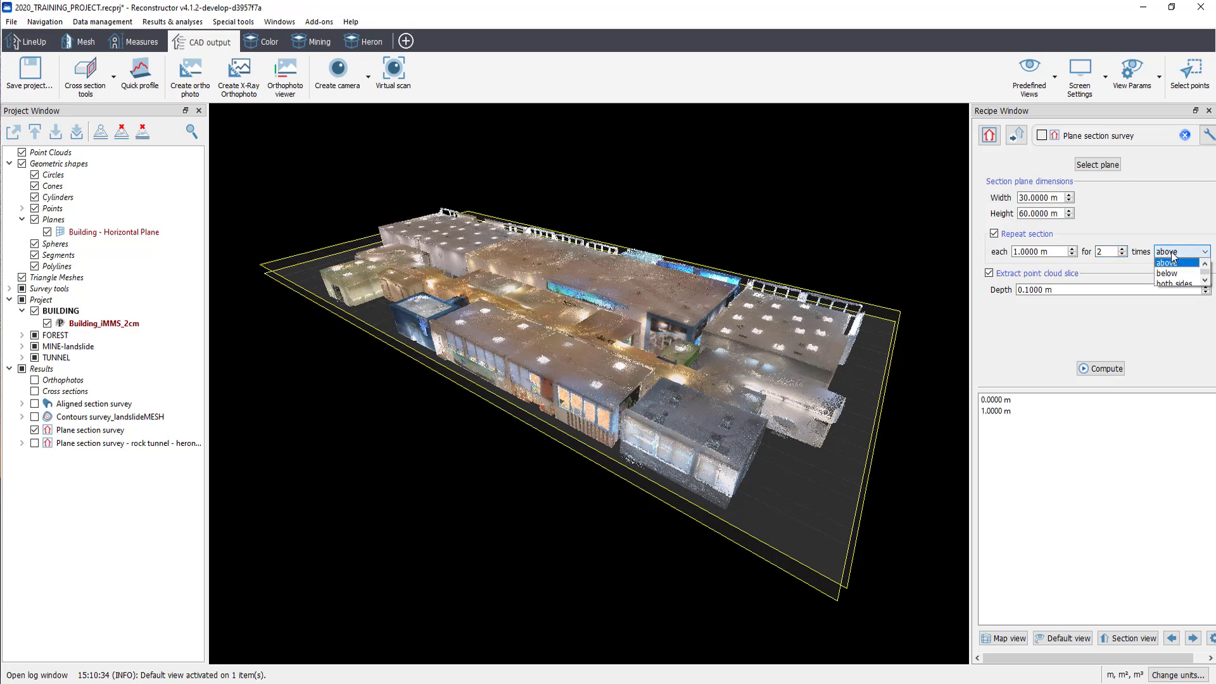
click(1166, 273)
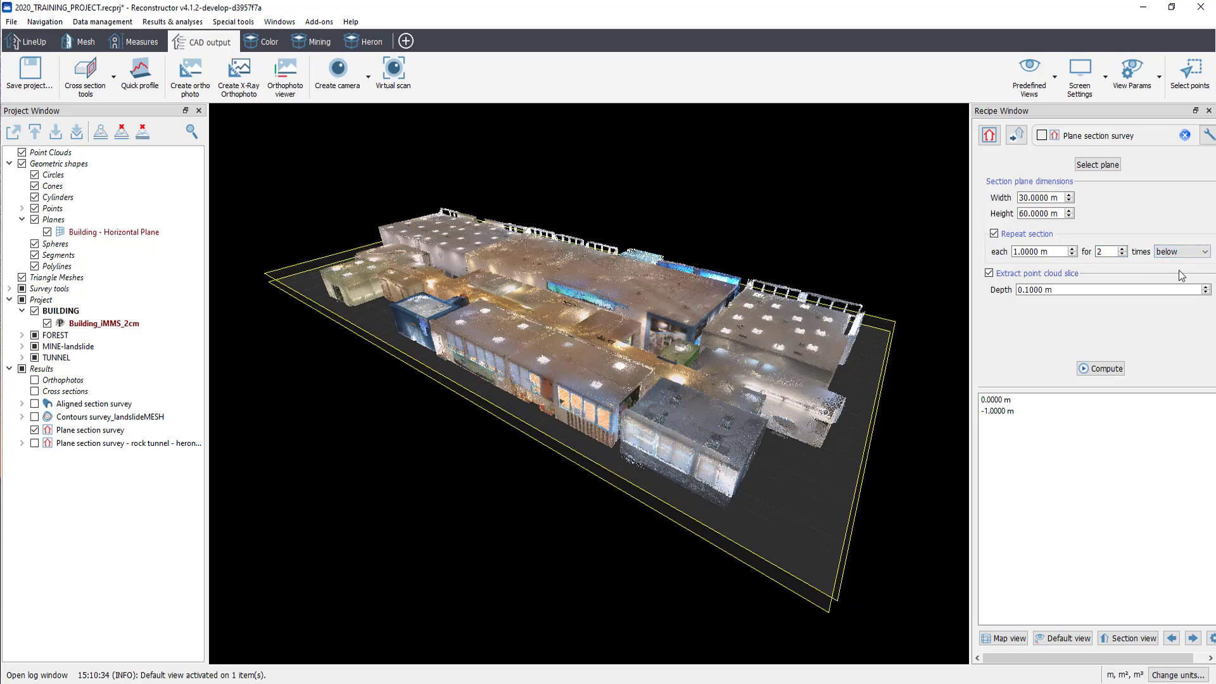
click(1180, 251)
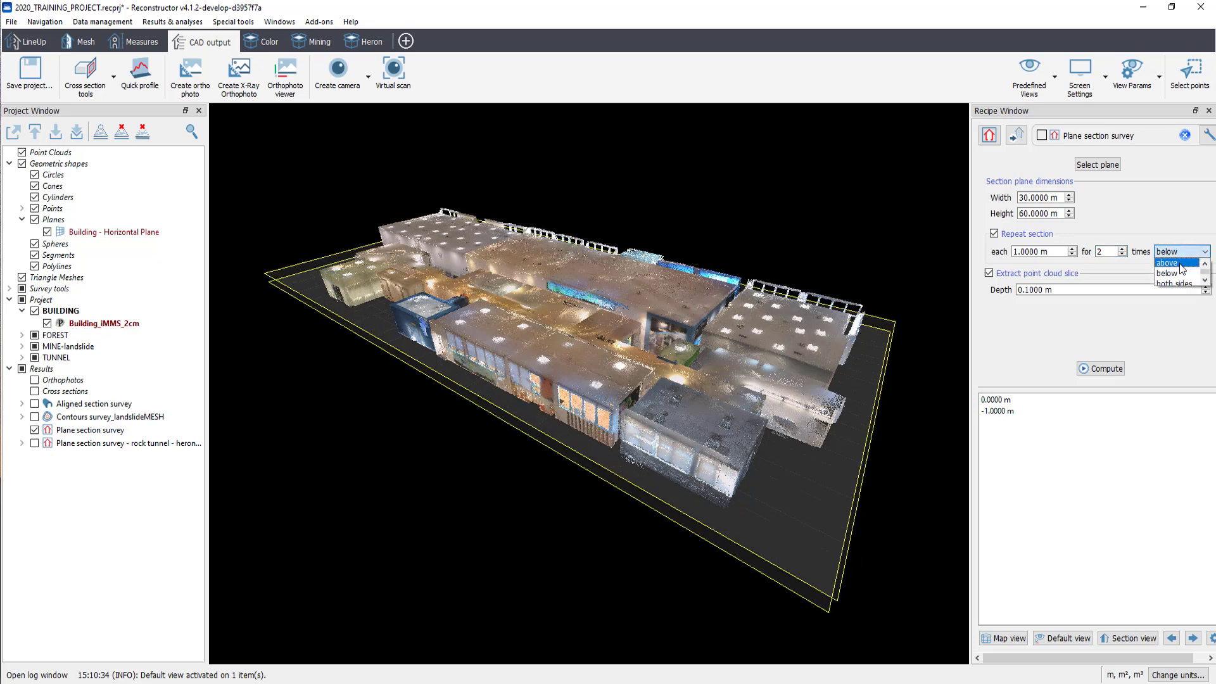
click(1167, 263)
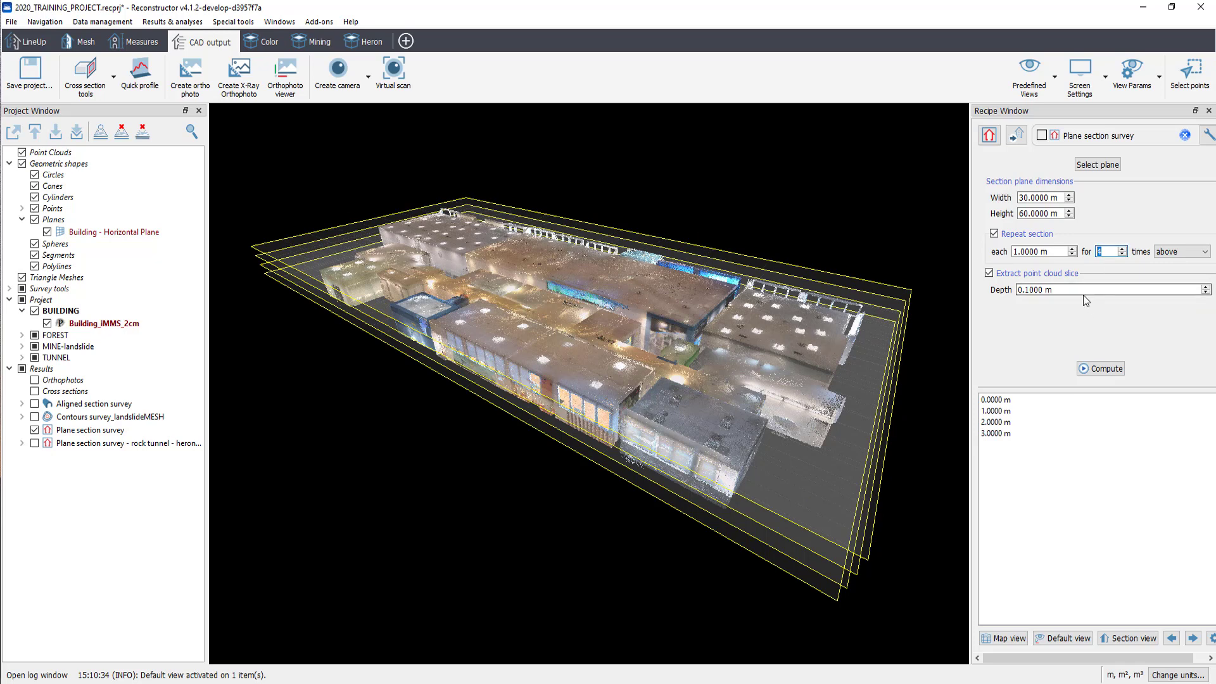
click(1001, 399)
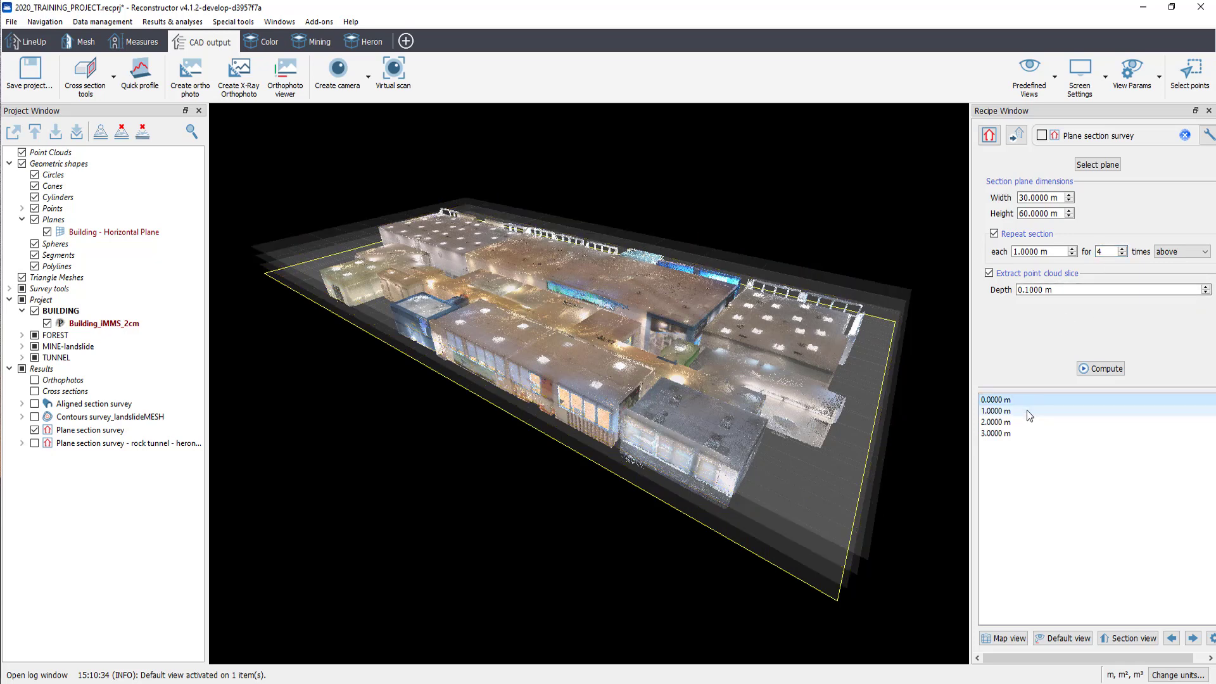
click(996, 422)
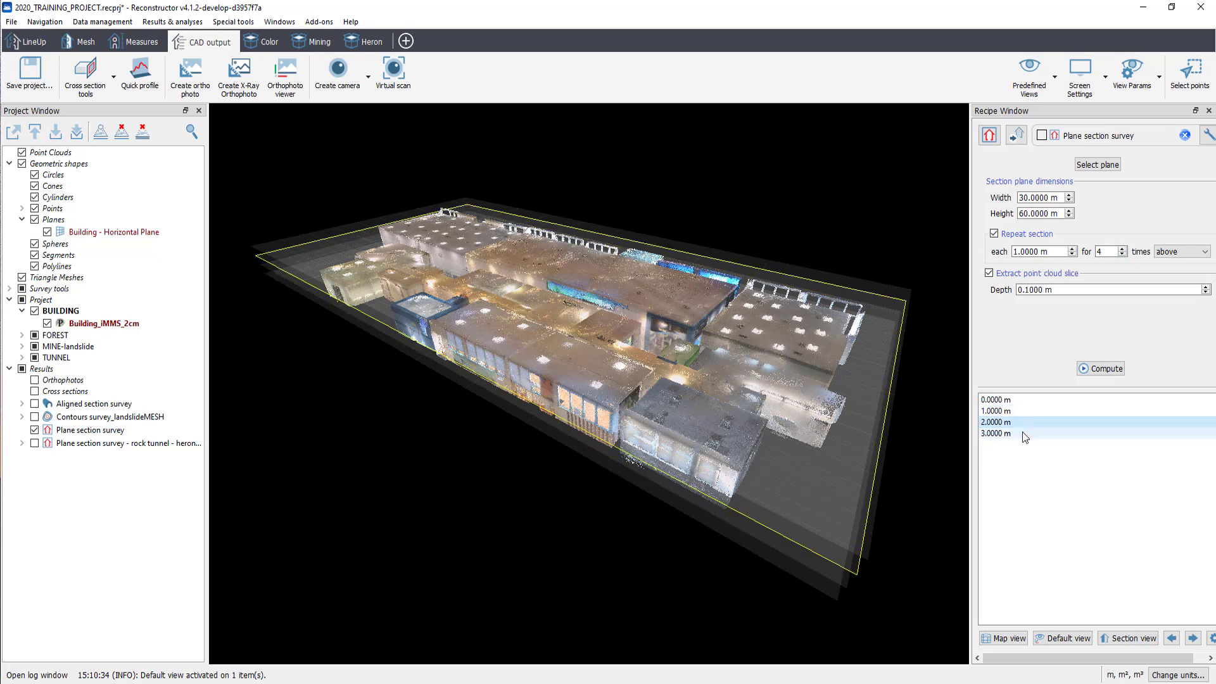
click(996, 410)
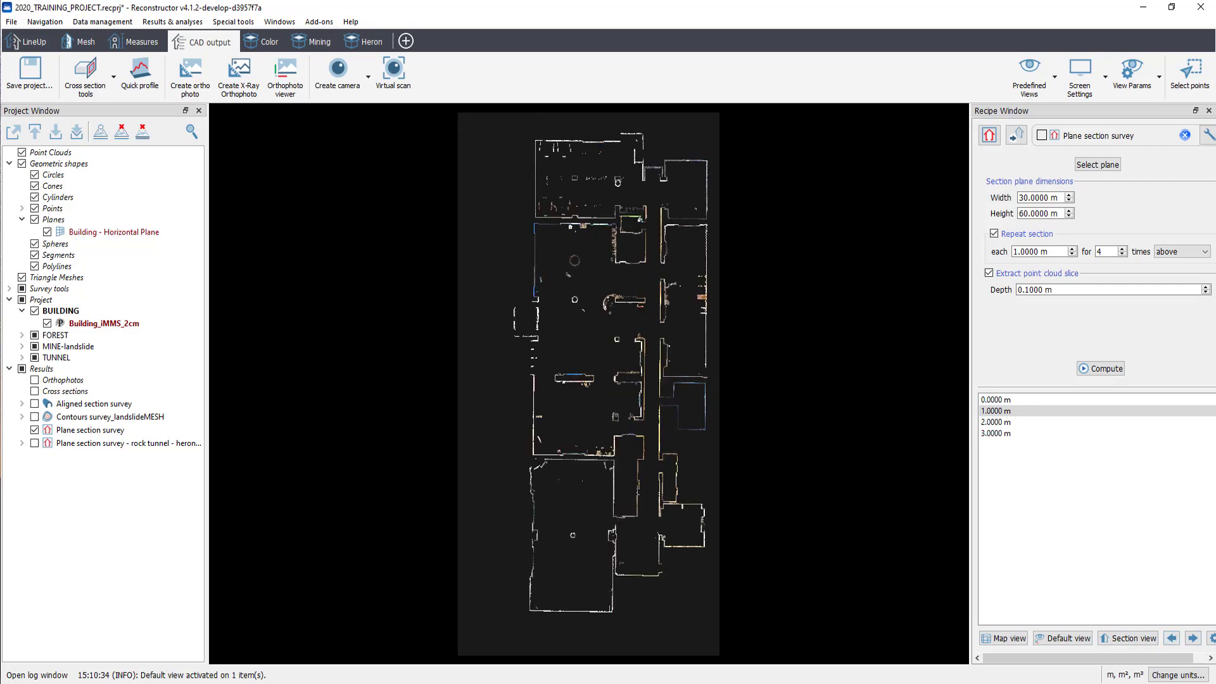
click(1193, 639)
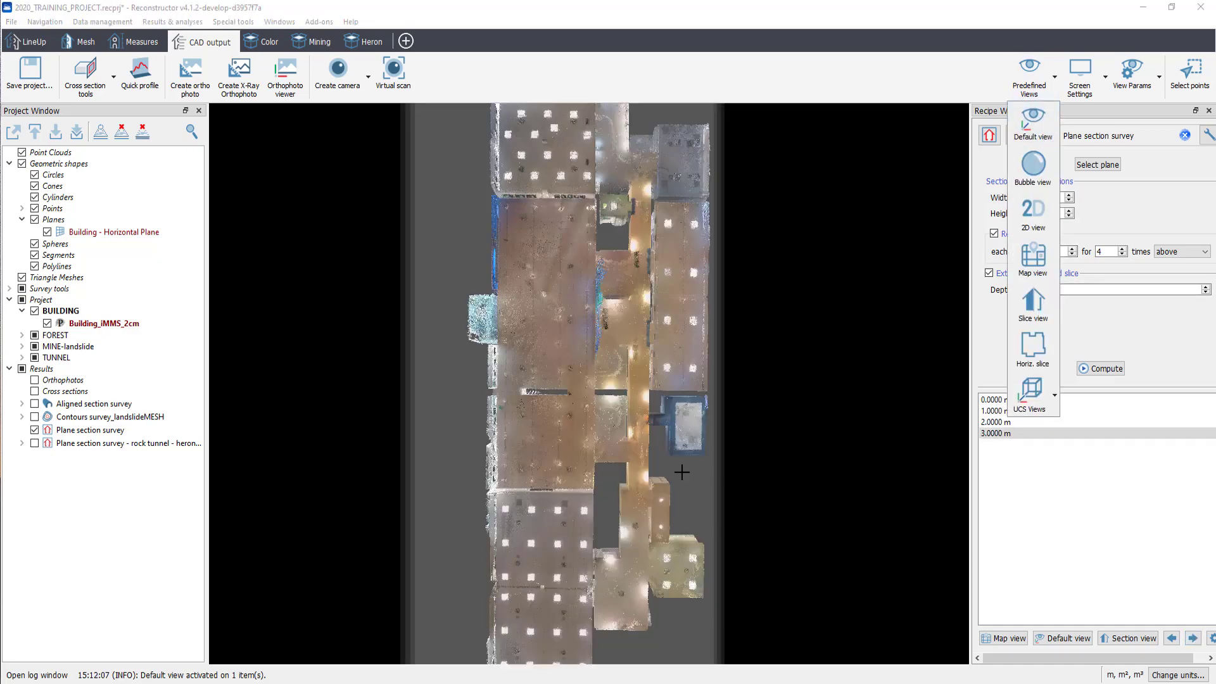
click(1033, 124)
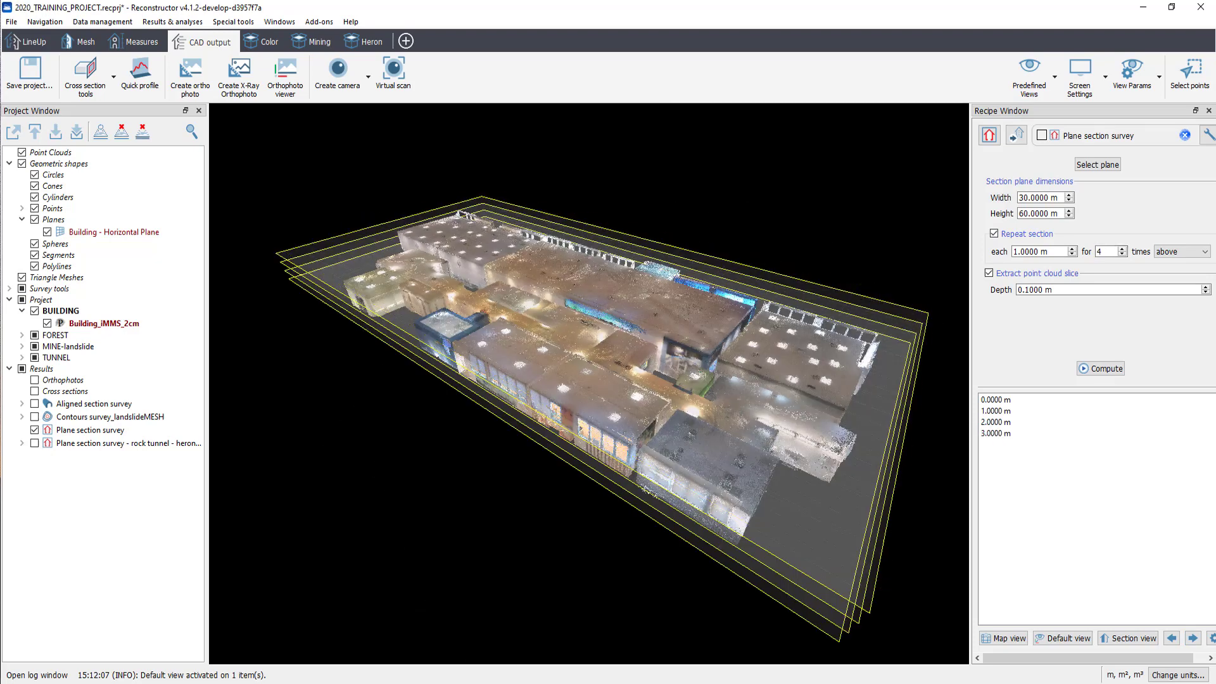
- Compute the section survey and open the results in the section viewer
click(1104, 369)
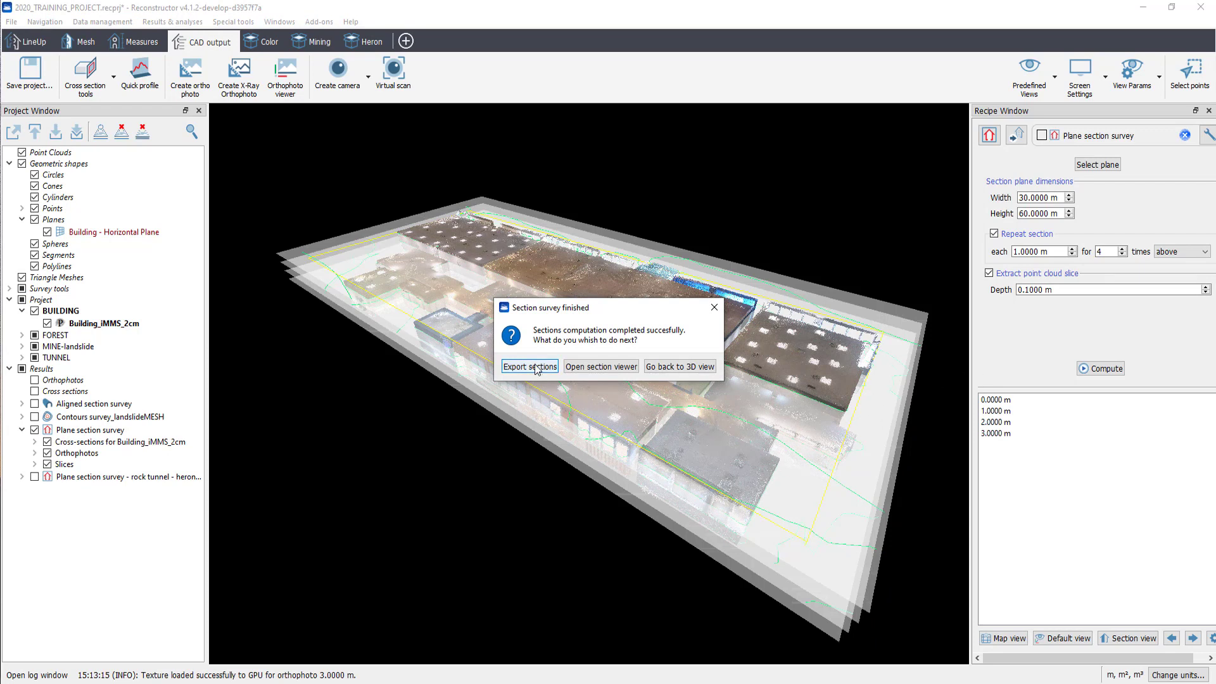
click(601, 366)
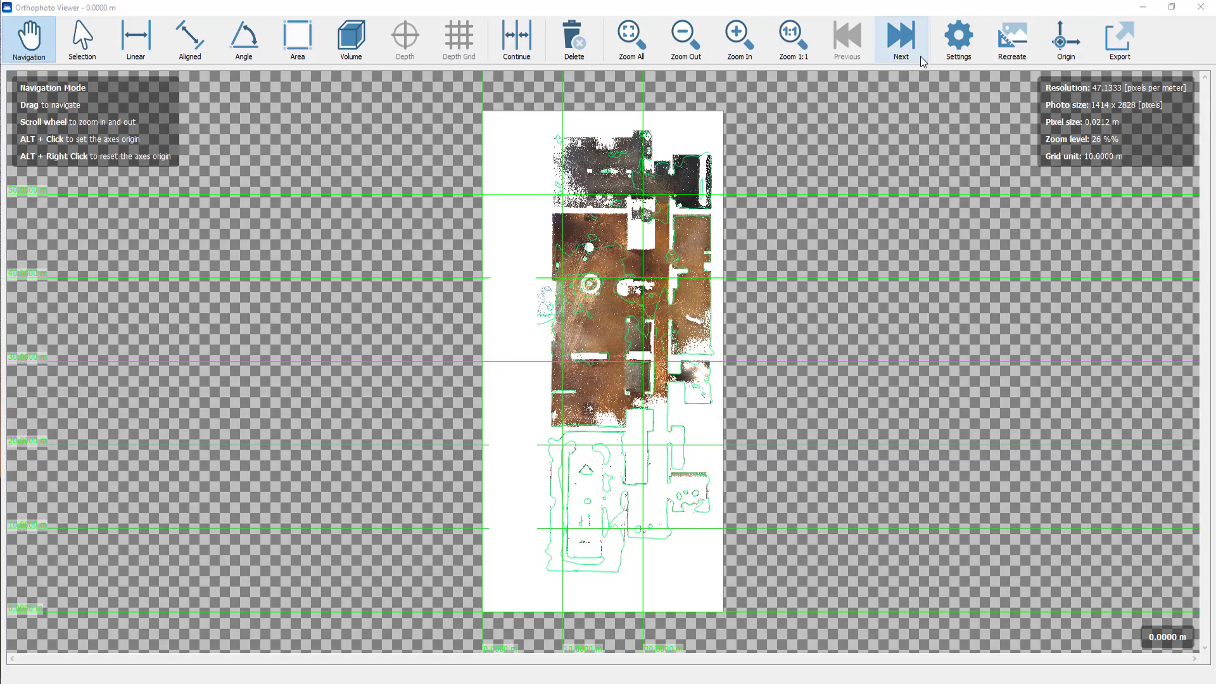
- Browse the orthophotos to the 1.0000 m level, open Settings, then close the viewer
click(900, 39)
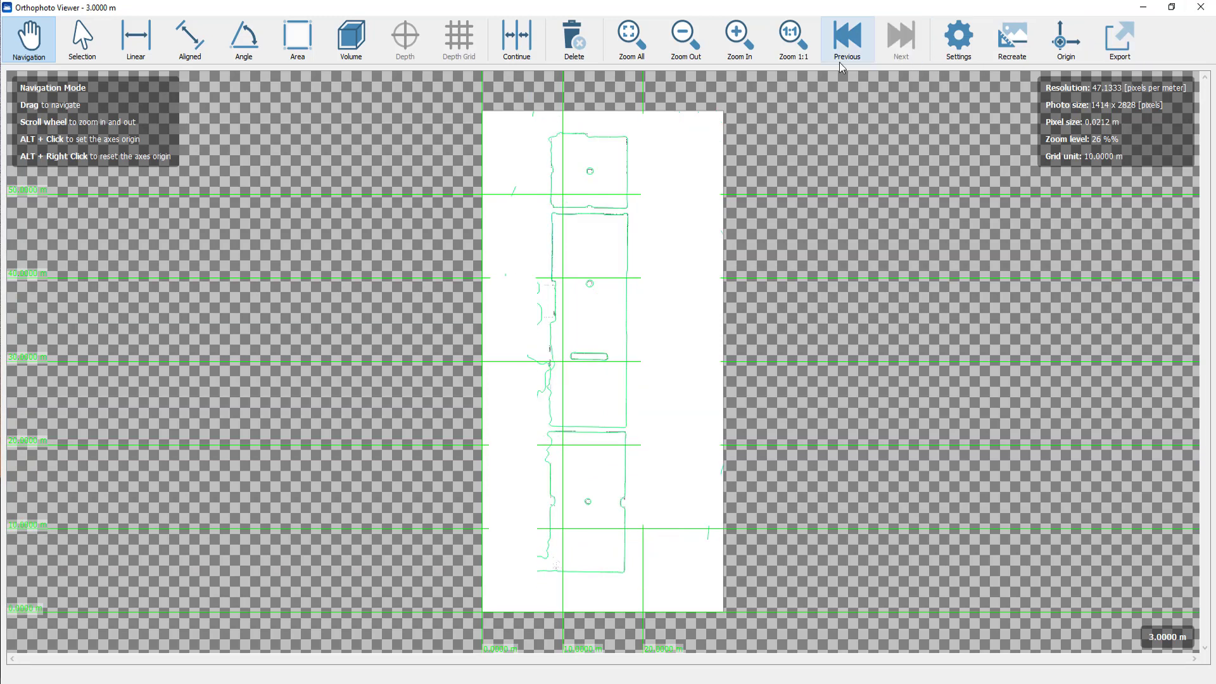
click(190, 38)
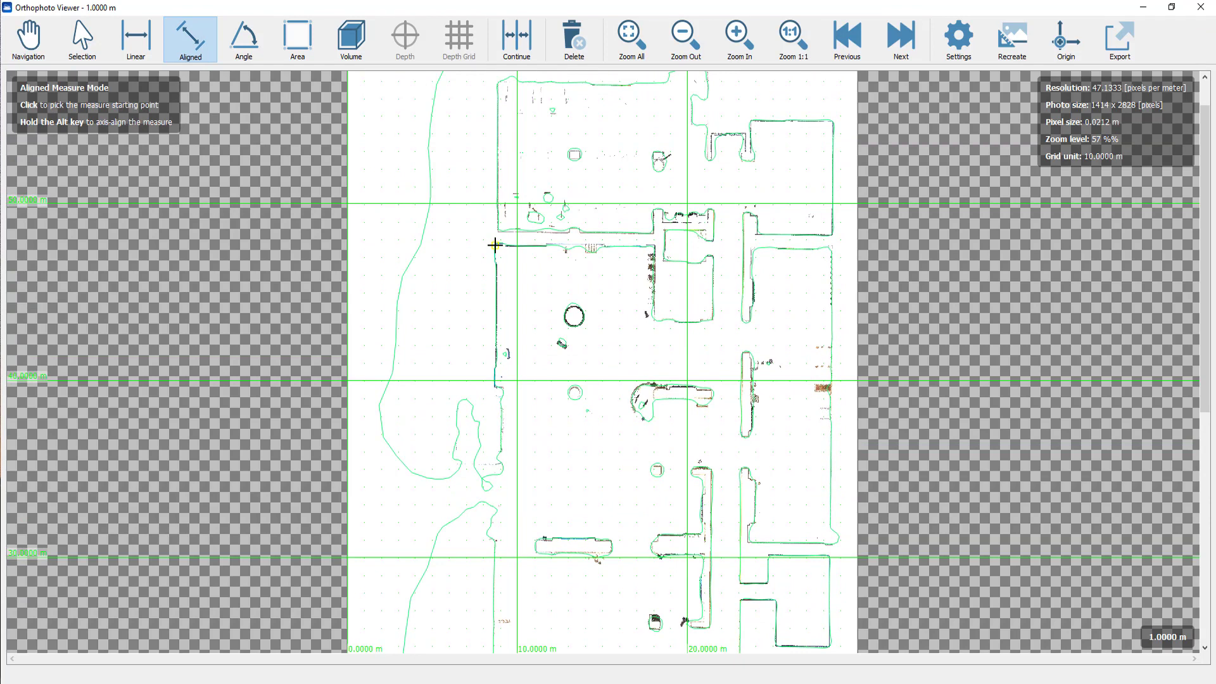
click(957, 35)
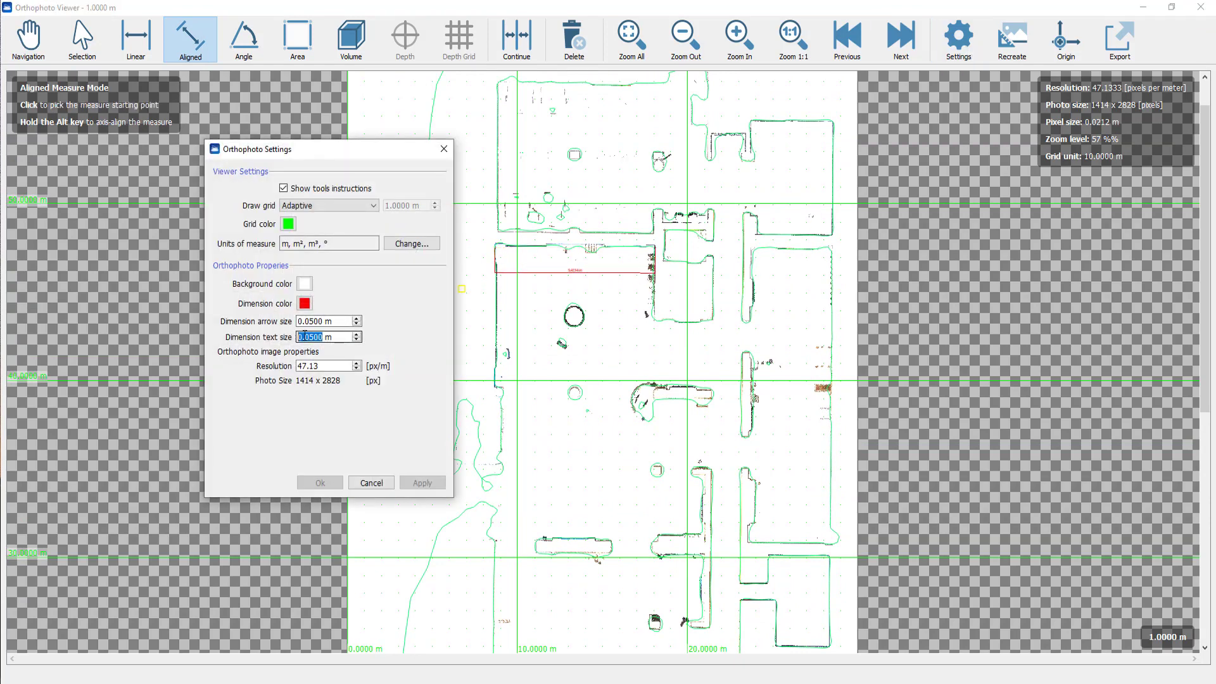
click(421, 483)
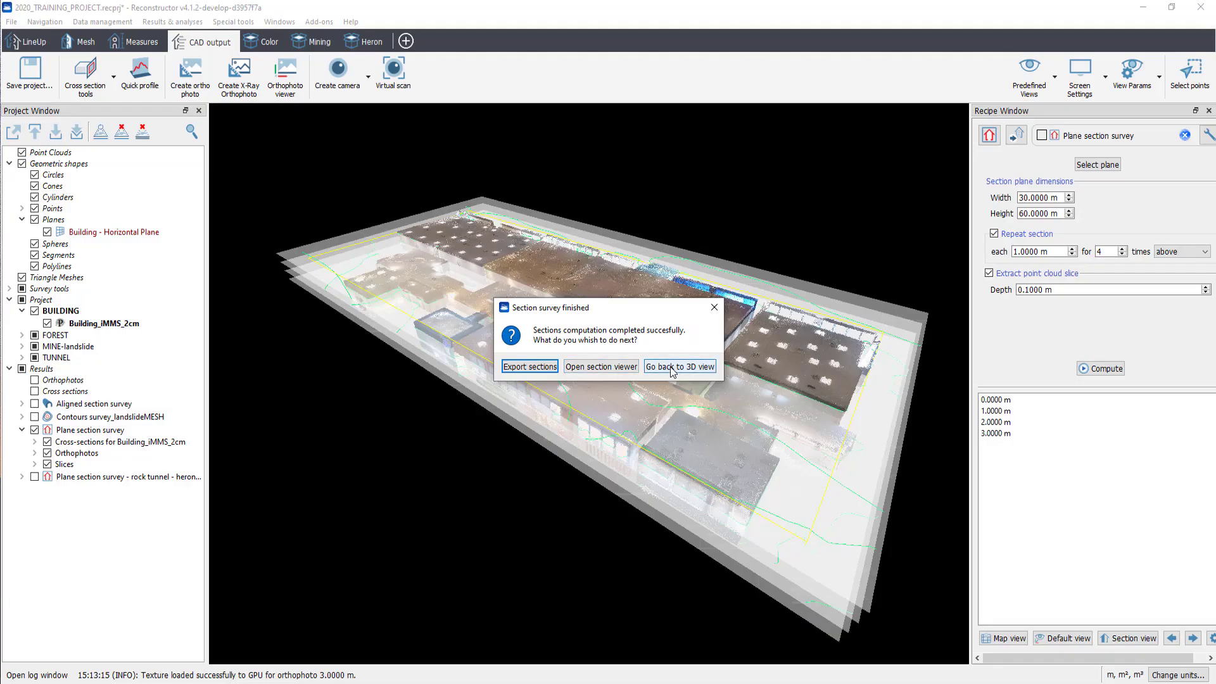
- Return to 3D view and expand the survey's Cross-sections and Orthophotos lists
click(679, 366)
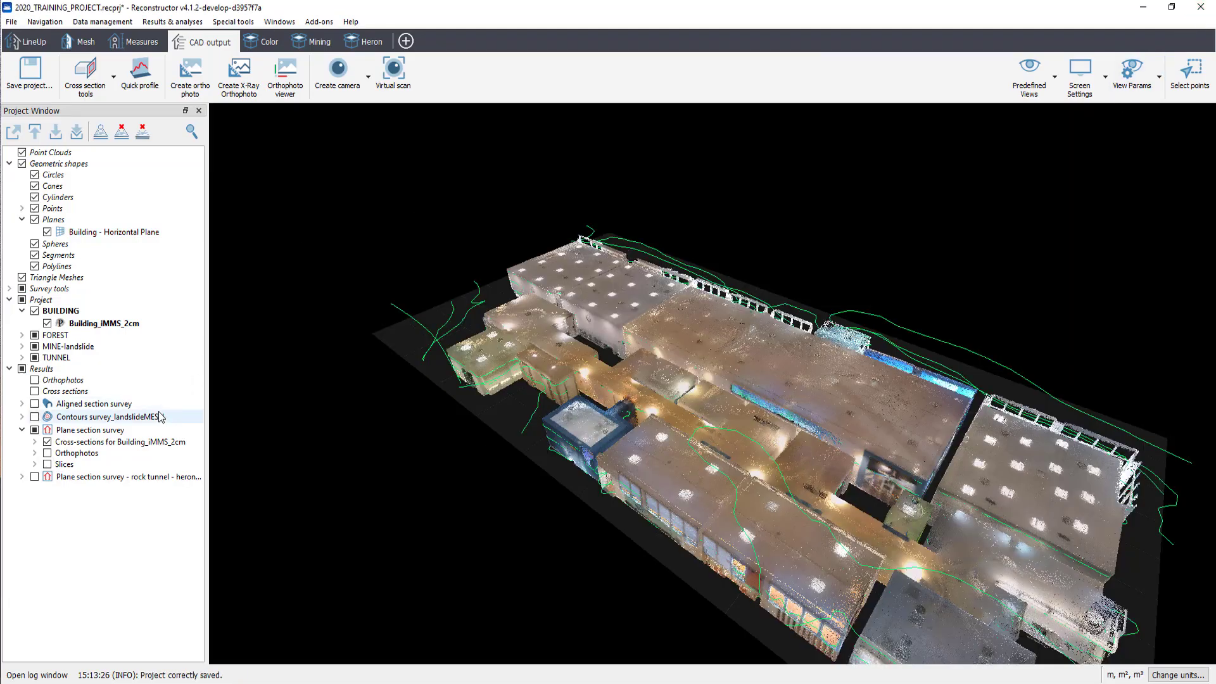
click(91, 429)
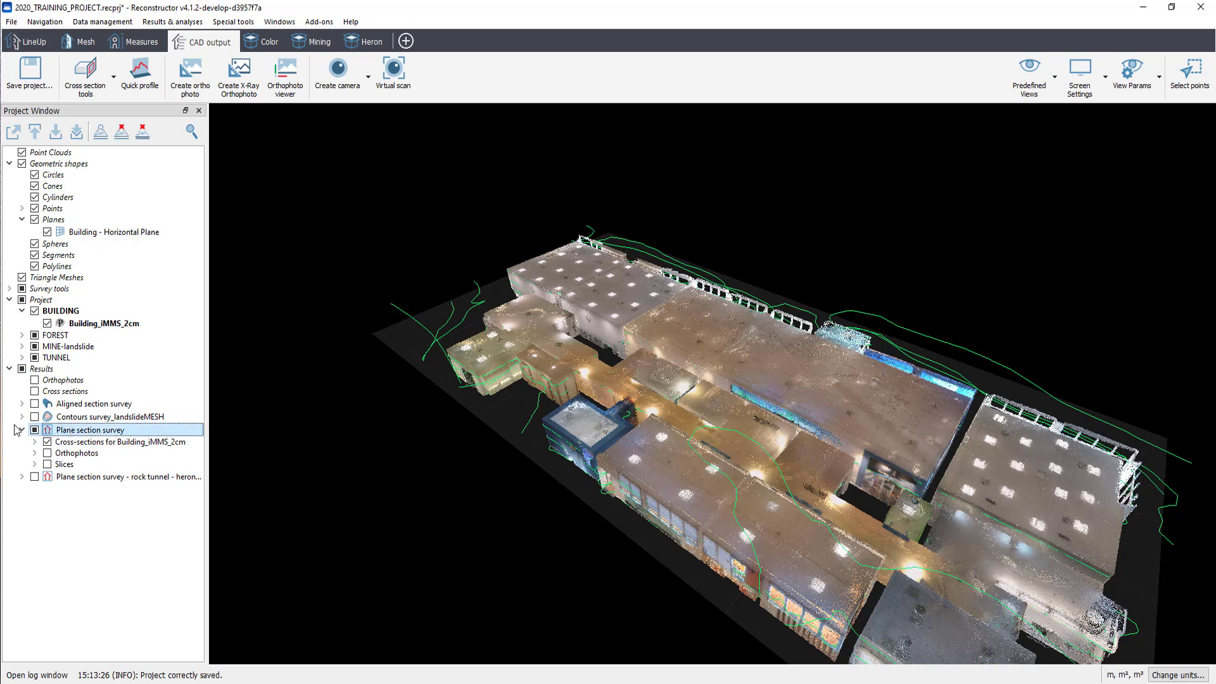
click(35, 442)
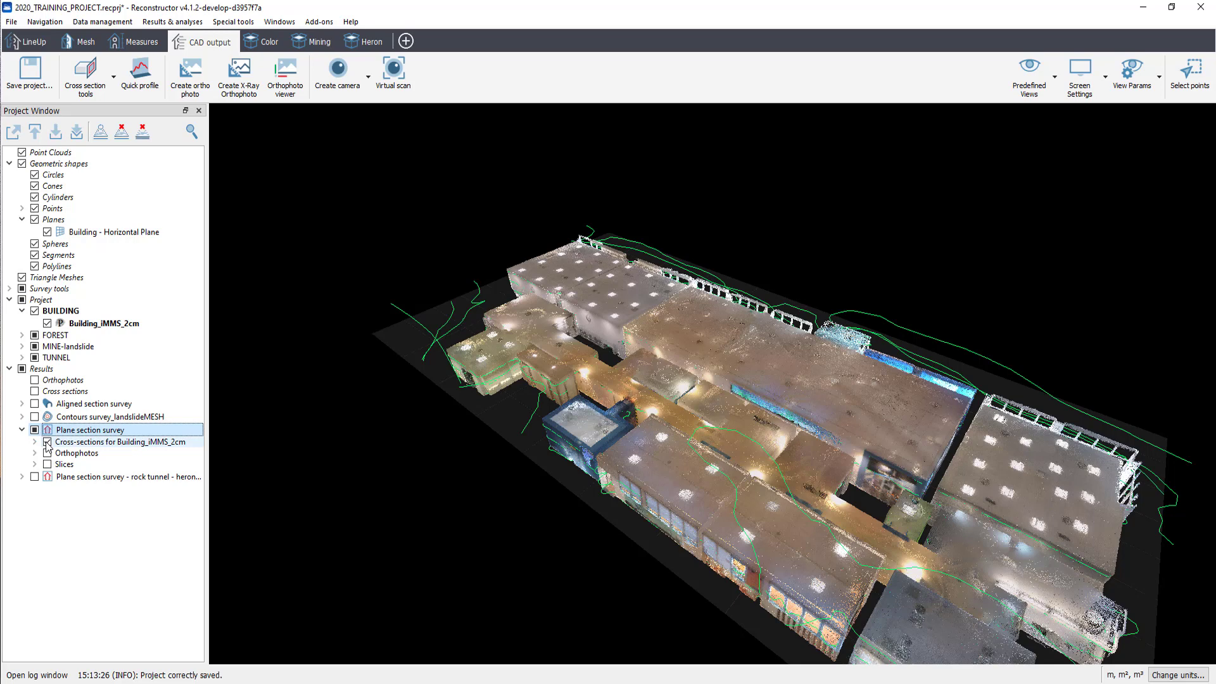
click(45, 442)
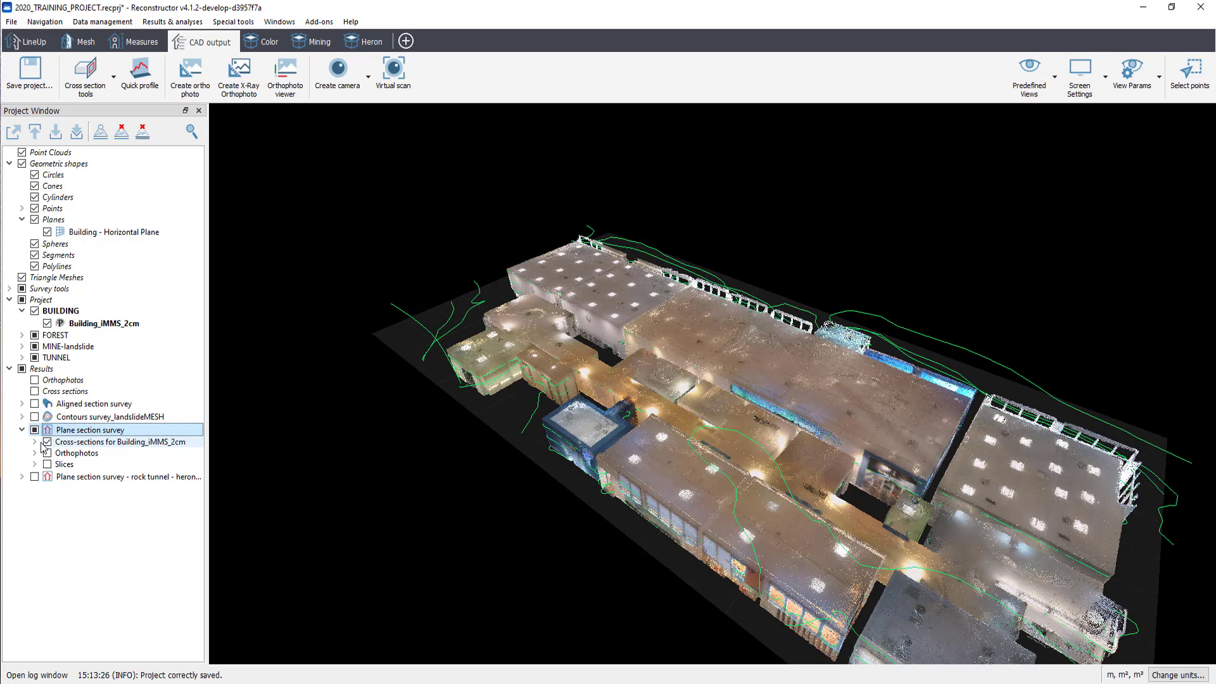
click(35, 442)
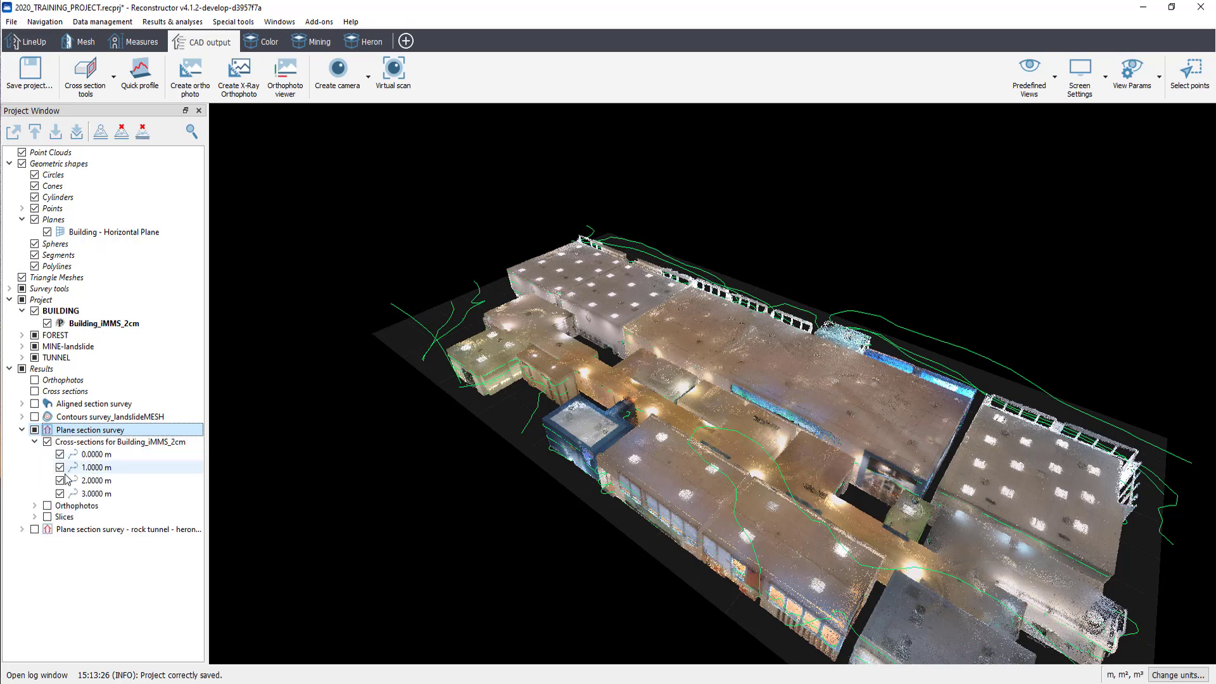
click(34, 506)
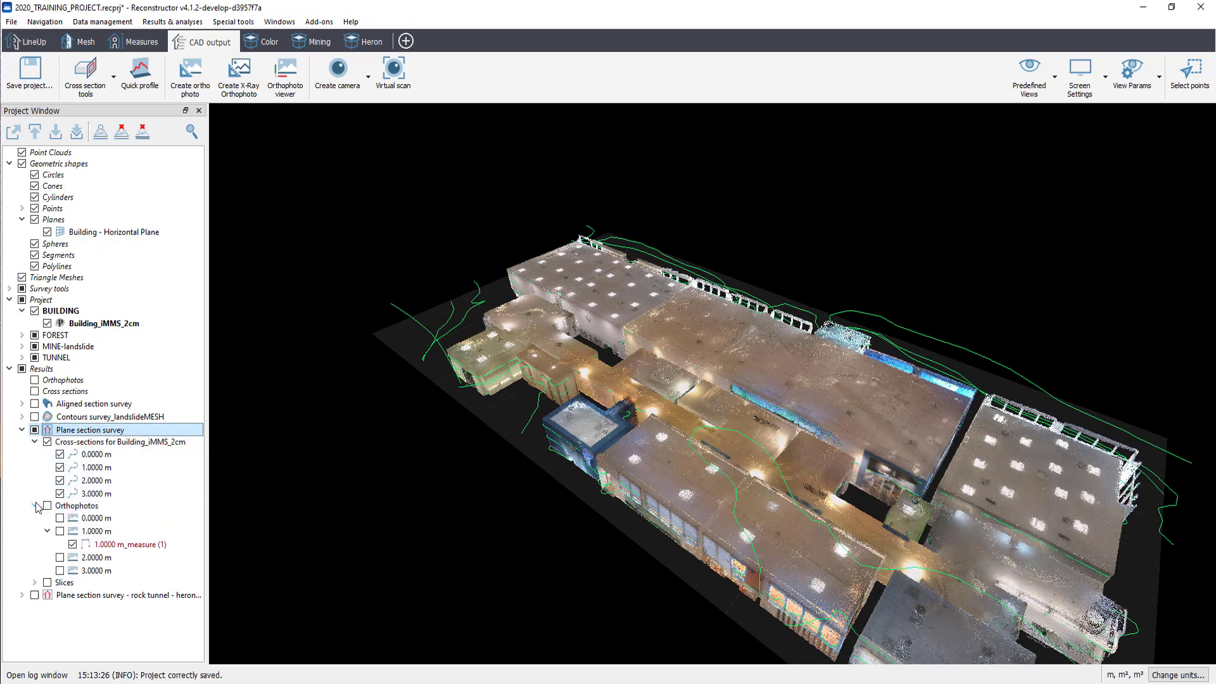
click(93, 518)
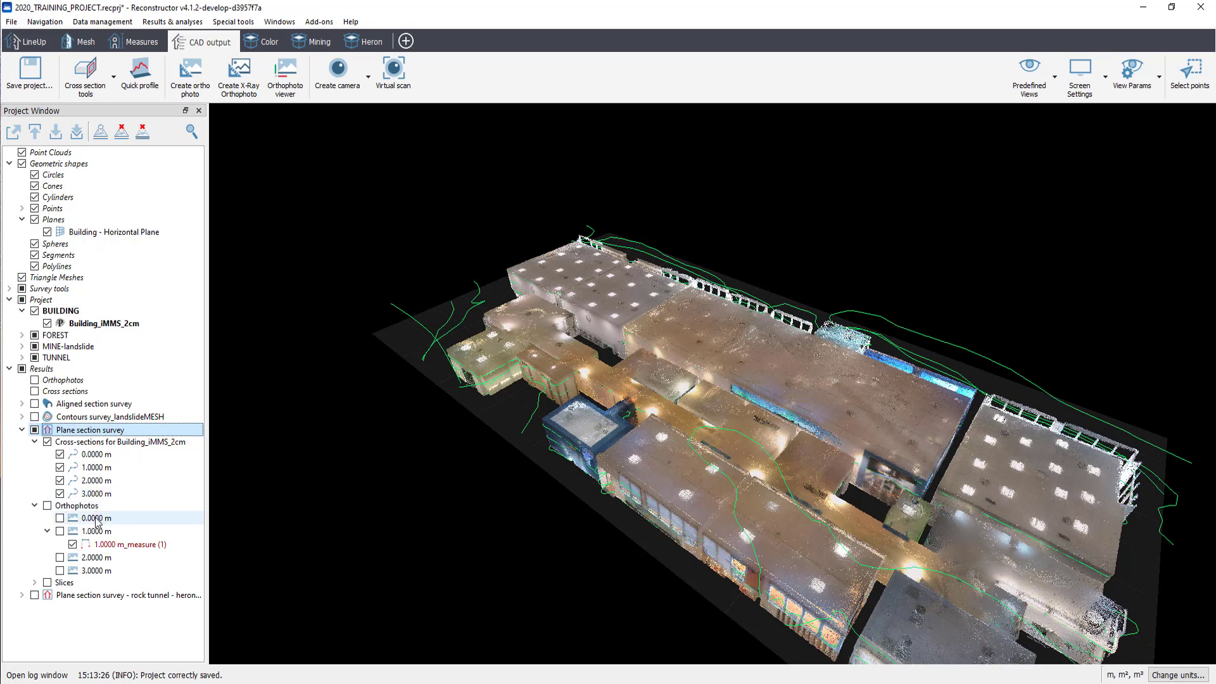
click(94, 531)
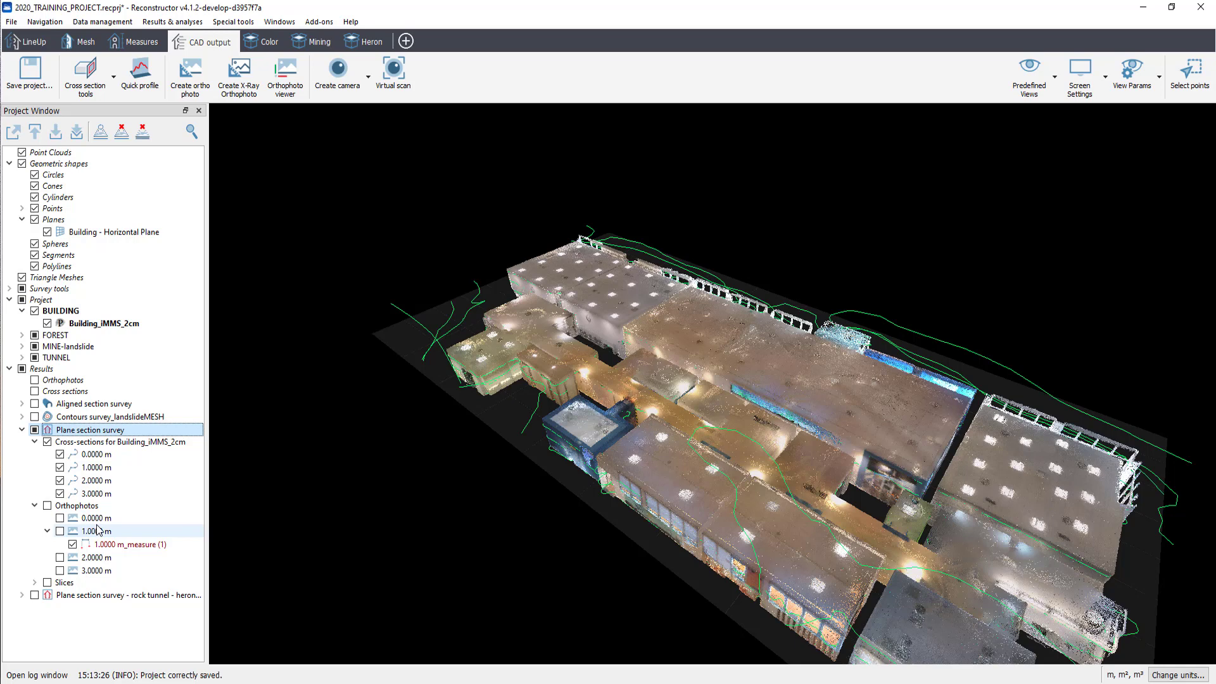